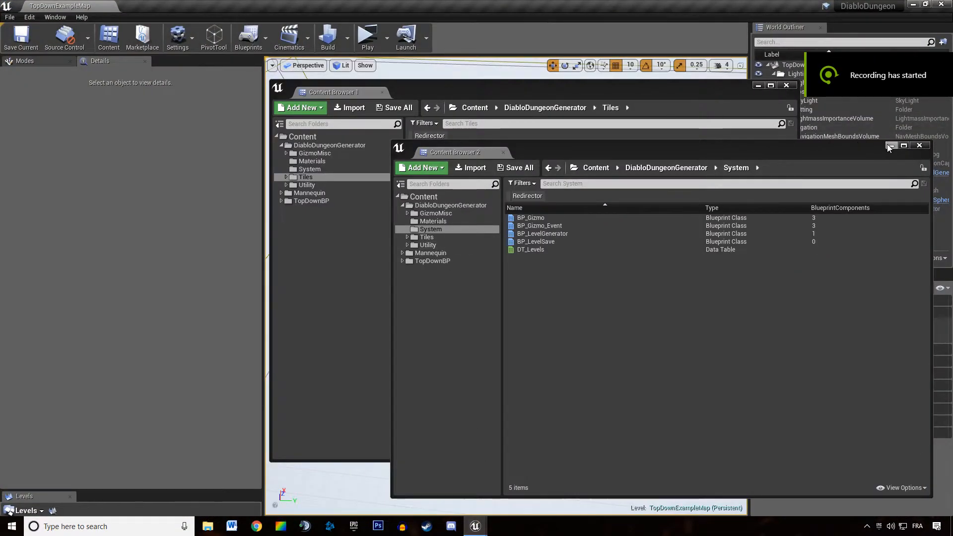
# Step: Close Content Browser 2 and Content Browser 1 to reveal the dungeon level viewport
pyautogui.click(919, 145)
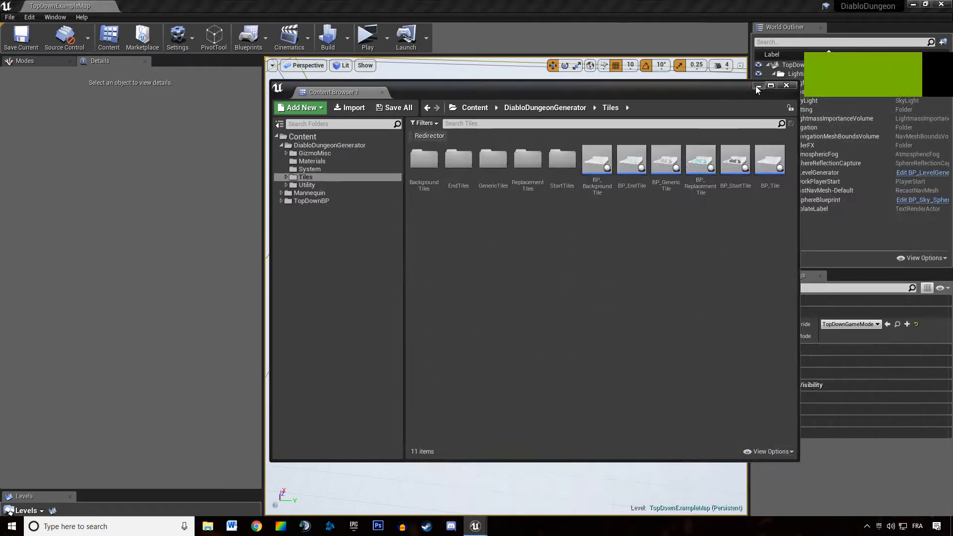
pyautogui.click(787, 85)
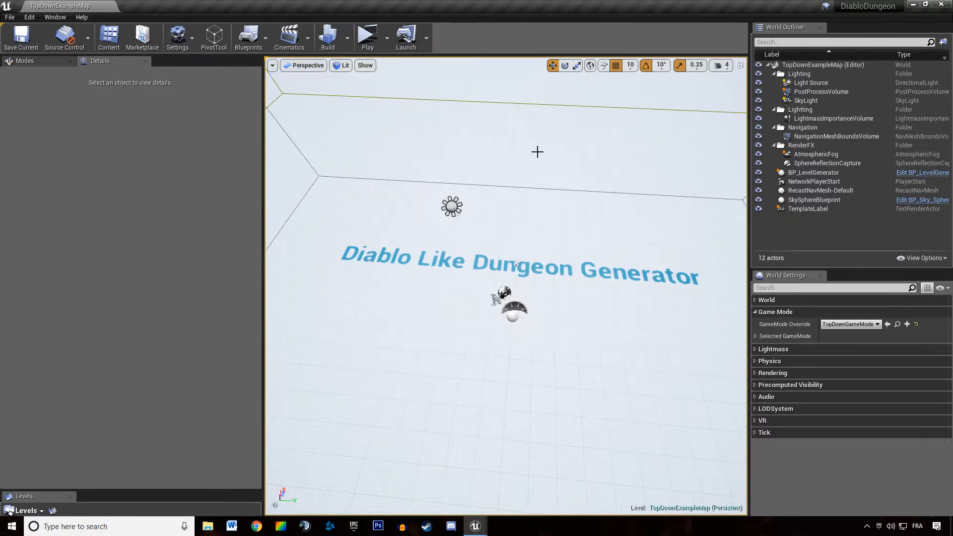
# Step: Play the level so the generator reports the dungeon is too short to start
pyautogui.click(367, 37)
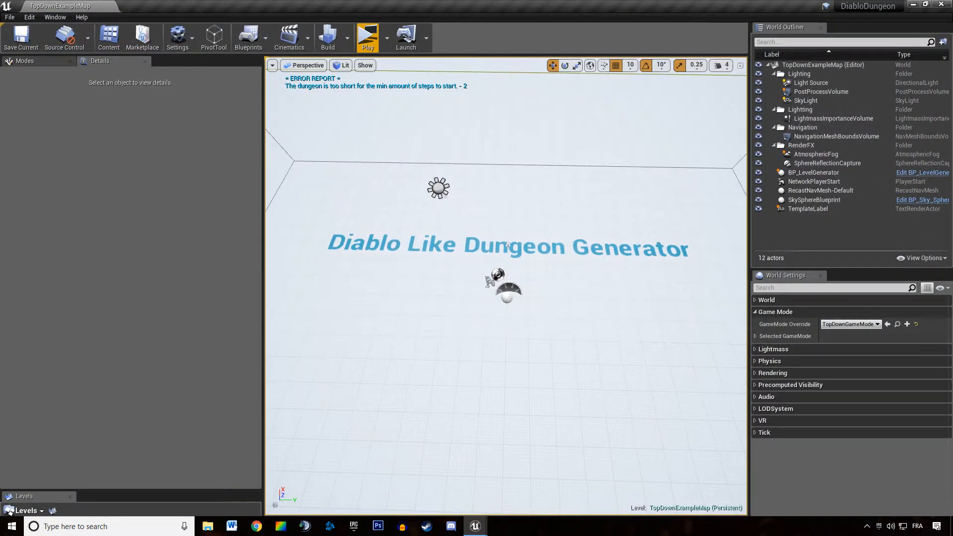
# Step: Select BP_LevelGenerator and expand Layout Metrics to review AdditionalTileAmount and CorridorsToEnd
pyautogui.click(813, 173)
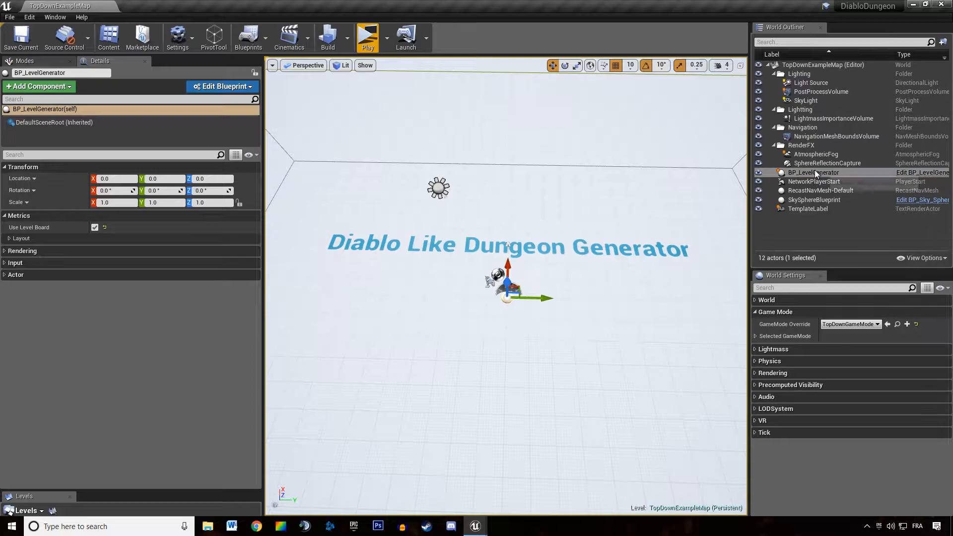
pyautogui.click(20, 237)
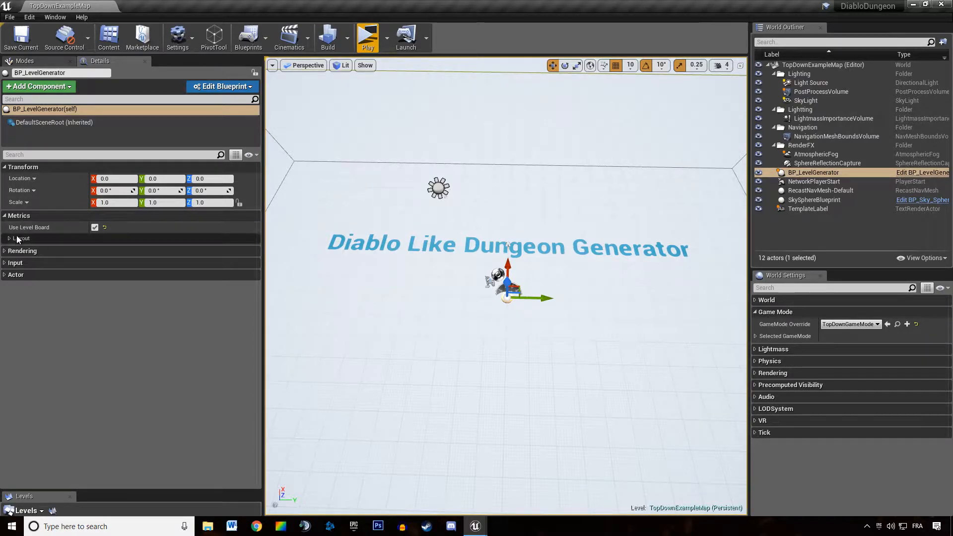
pyautogui.click(21, 238)
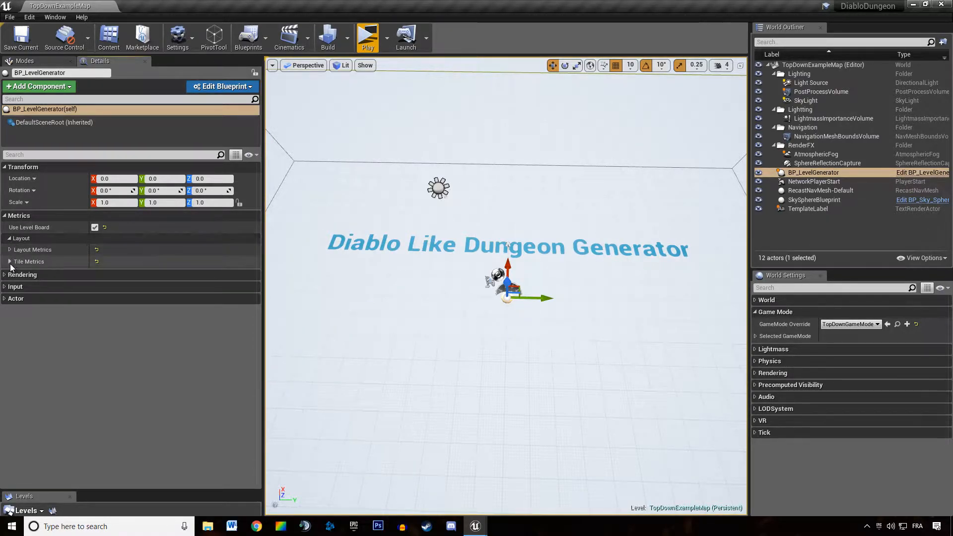
pyautogui.click(10, 250)
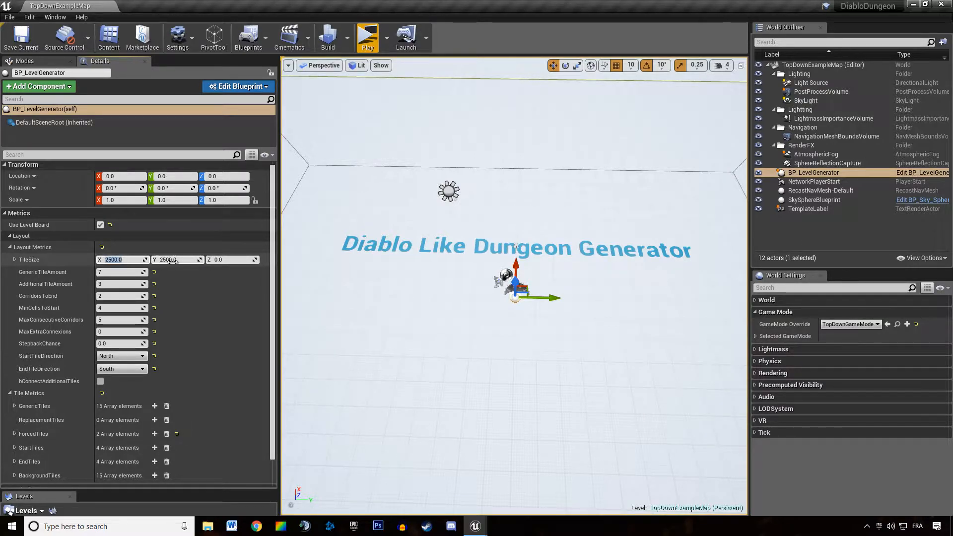
pyautogui.moveTo(43, 272)
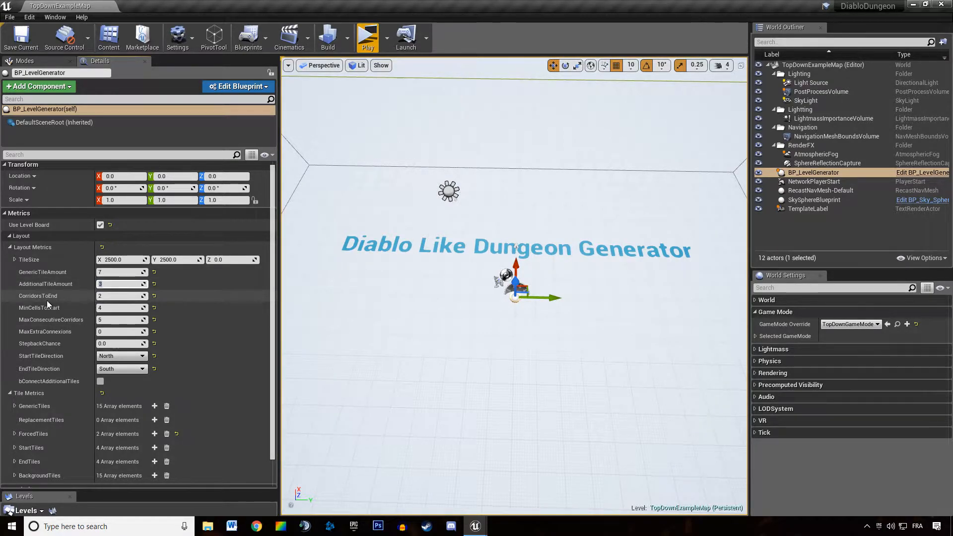
pyautogui.click(120, 284)
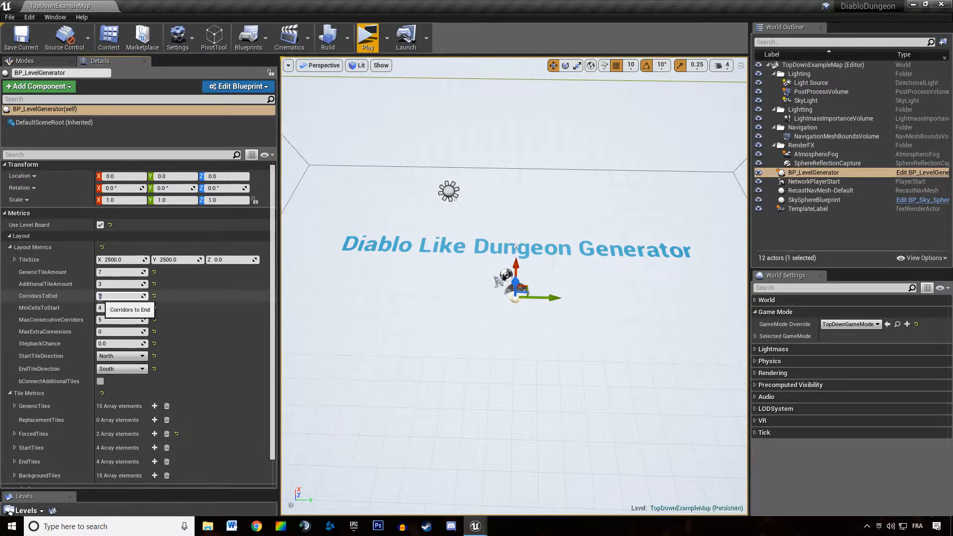
pyautogui.click(121, 296)
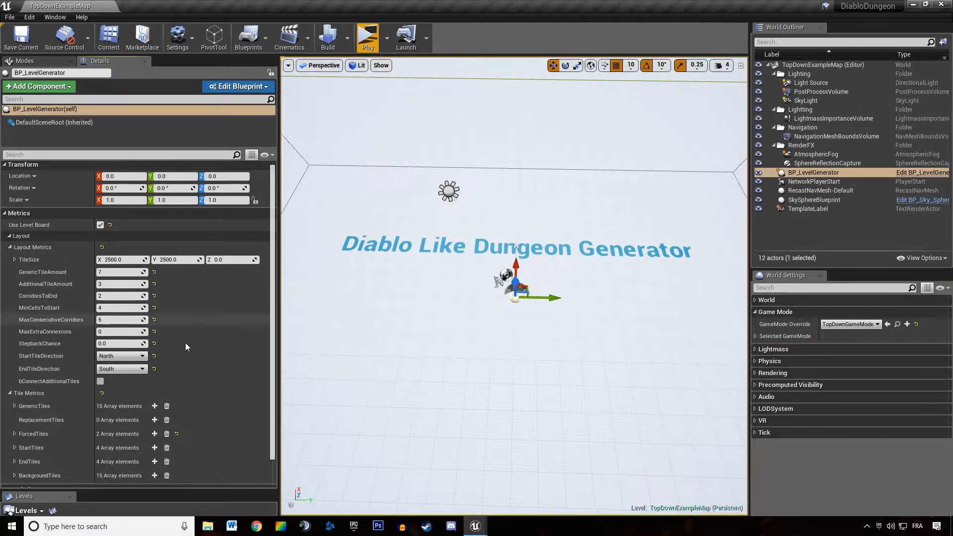
pyautogui.moveTo(38, 307)
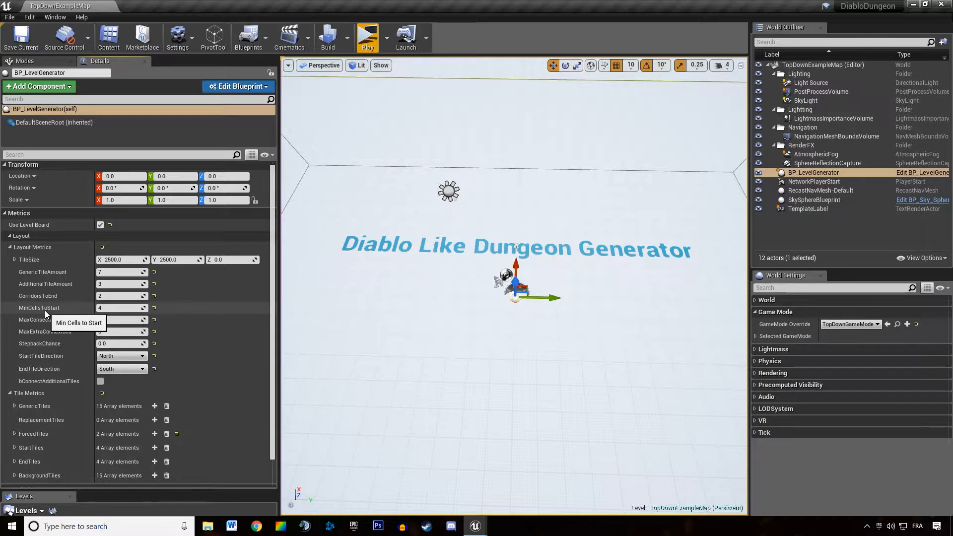
pyautogui.moveTo(53, 312)
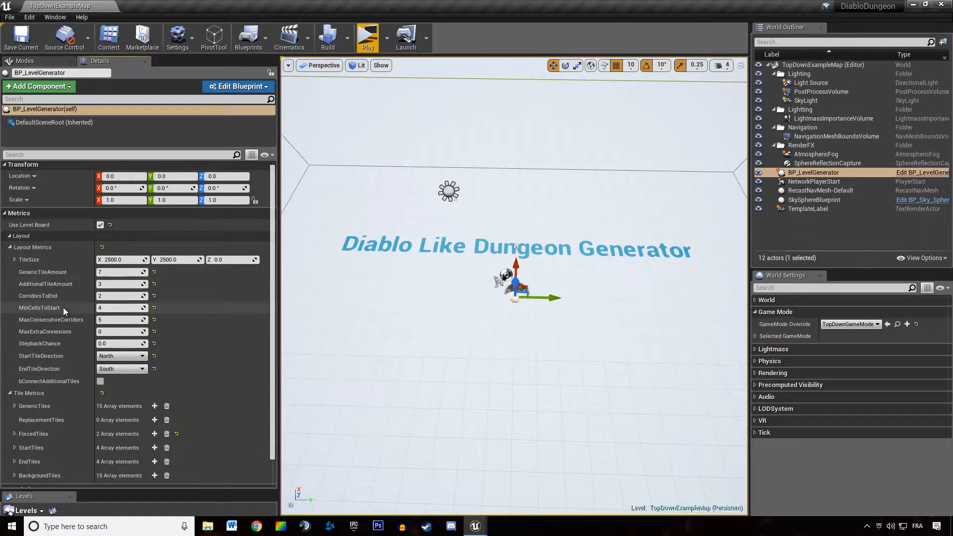
pyautogui.moveTo(115, 307)
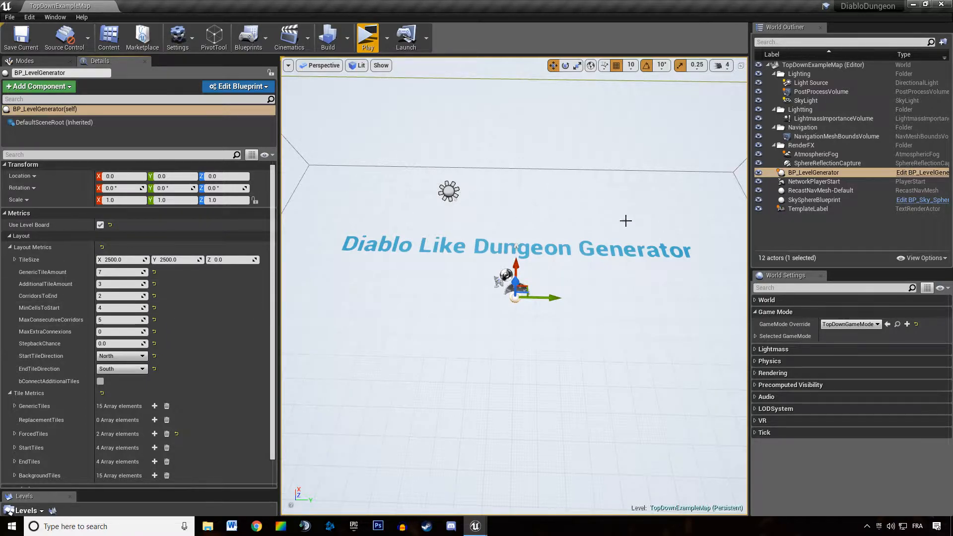
pyautogui.moveTo(499, 229)
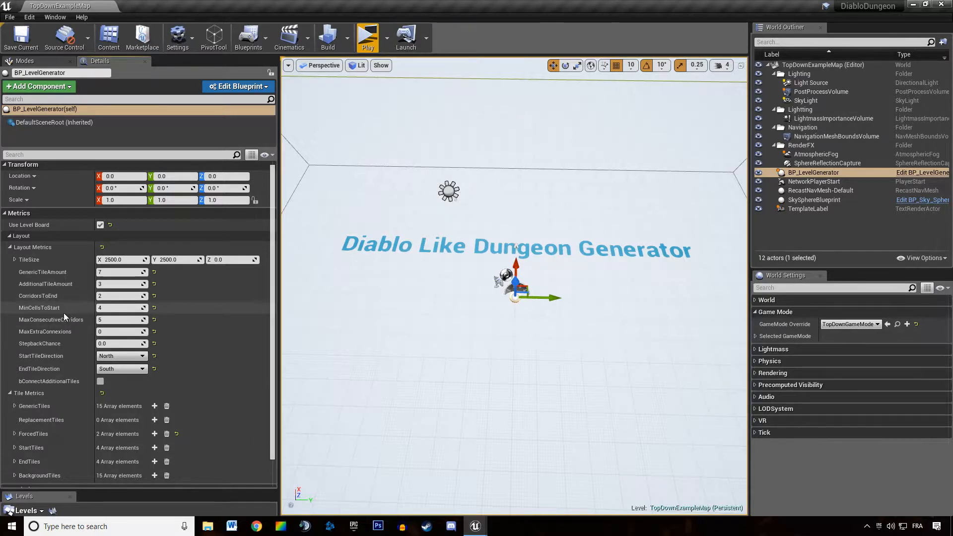
pyautogui.moveTo(50, 319)
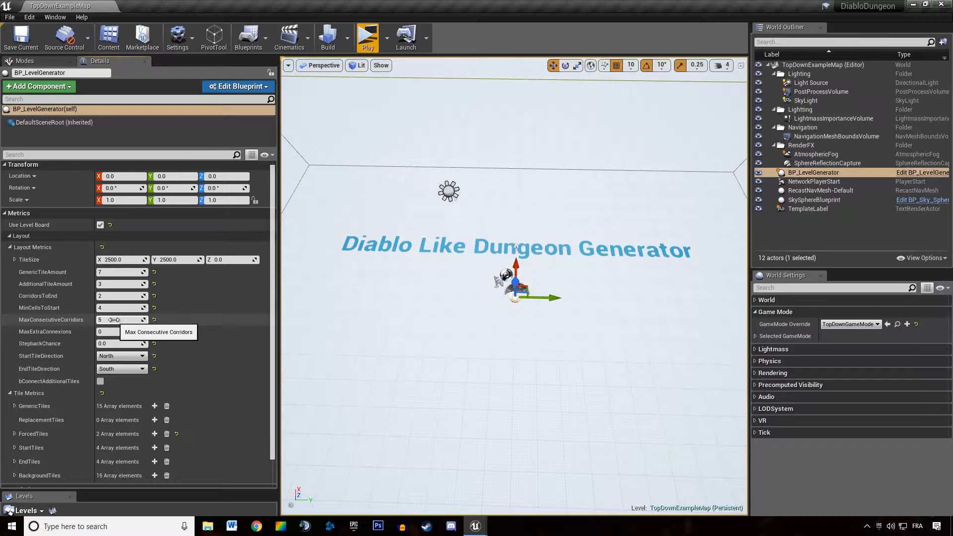
pyautogui.moveTo(50, 331)
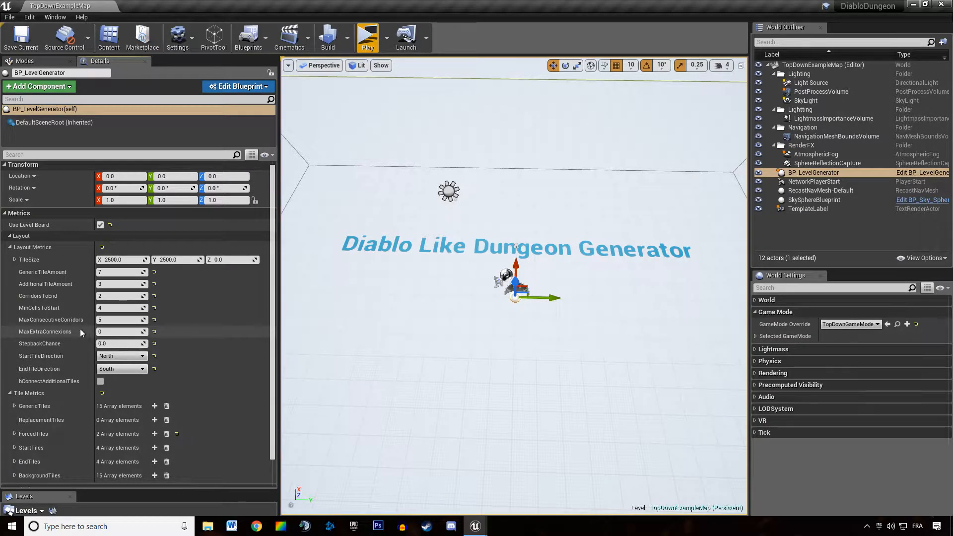
pyautogui.moveTo(120, 328)
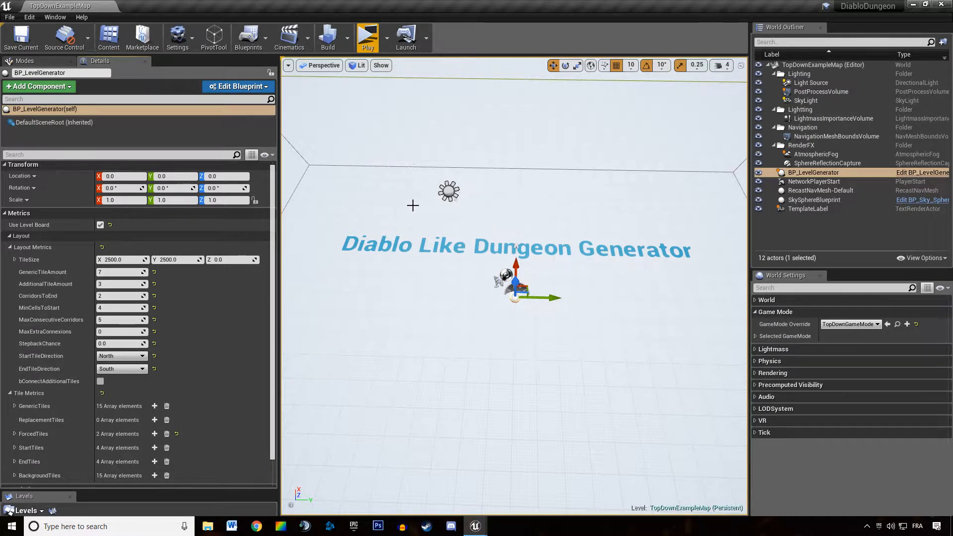
pyautogui.moveTo(367, 225)
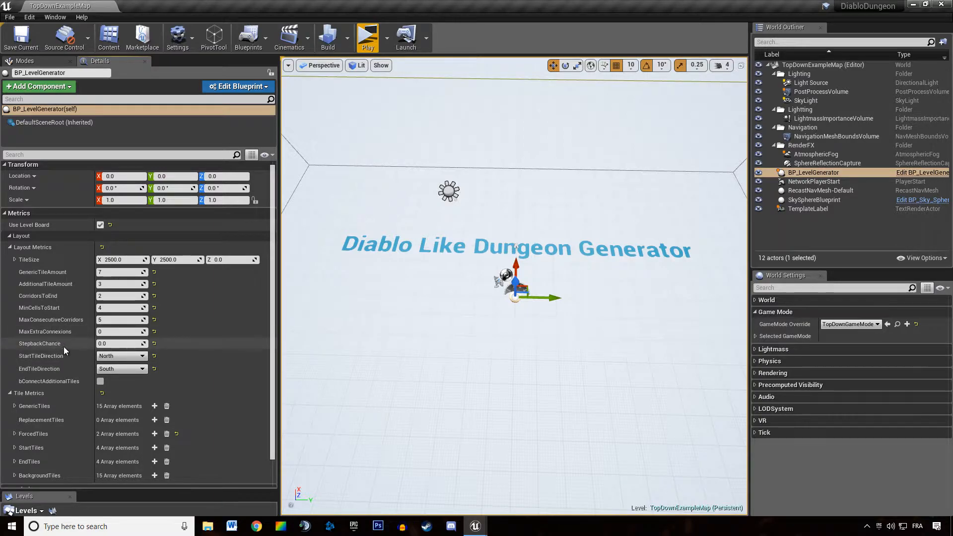
pyautogui.moveTo(121, 332)
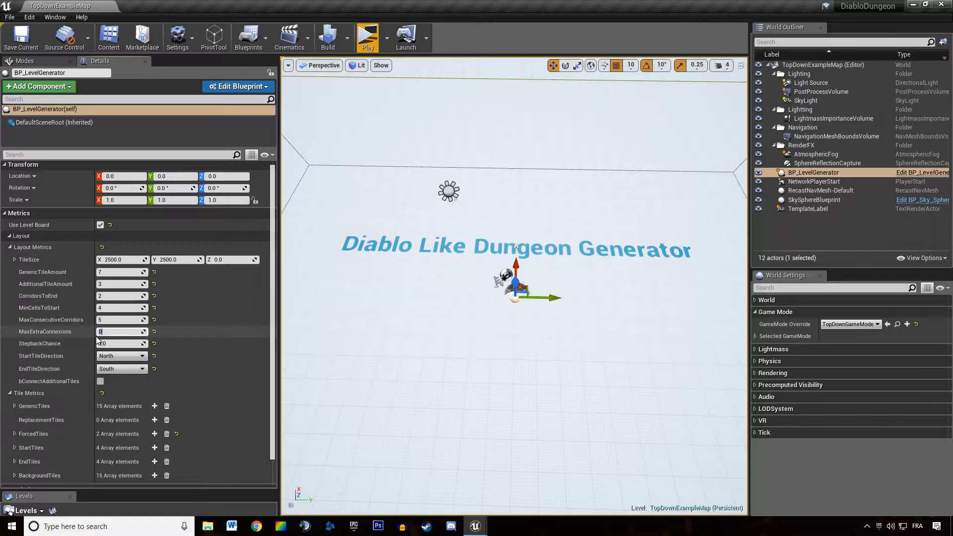
# Step: Reselect BP_LevelGenerator, set start and end tile directions to Random, and save the level
pyautogui.click(814, 199)
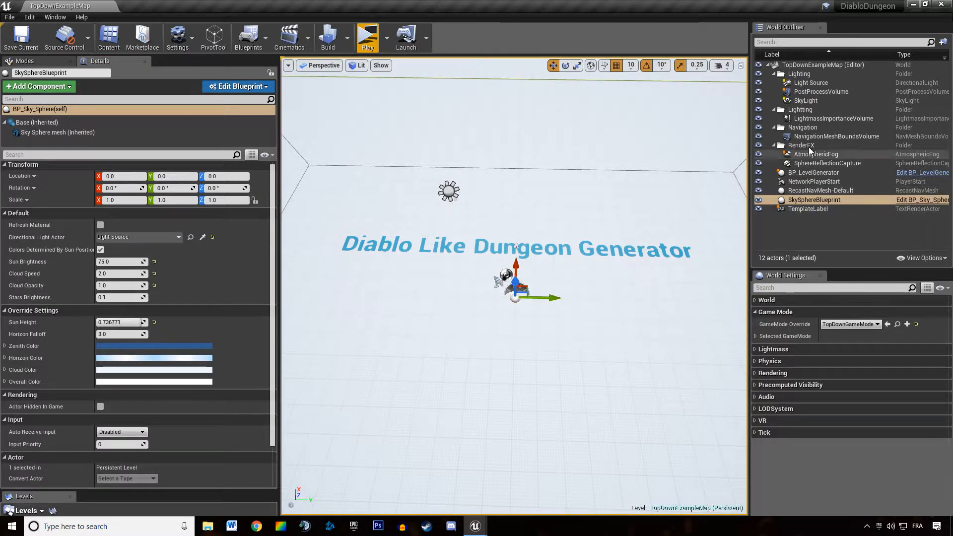
pyautogui.click(813, 172)
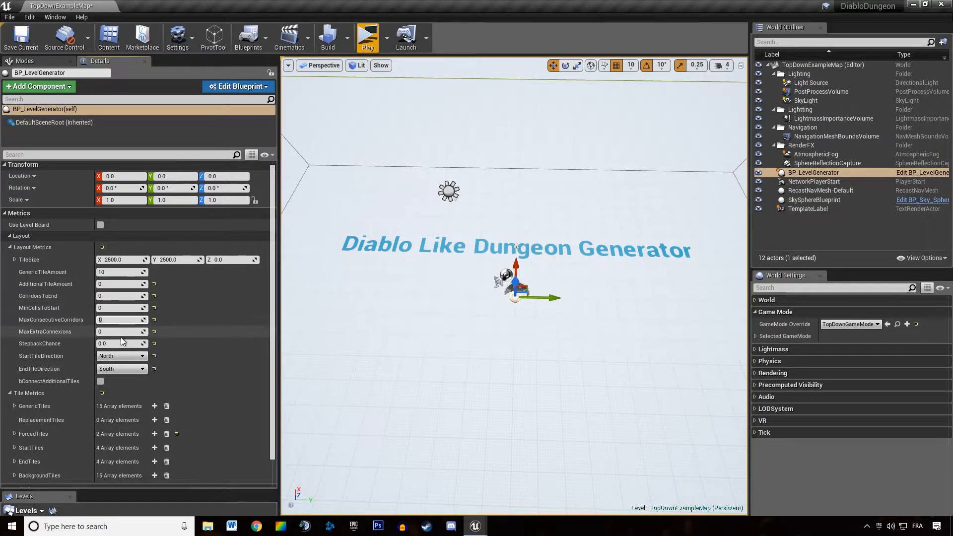
pyautogui.moveTo(60, 320)
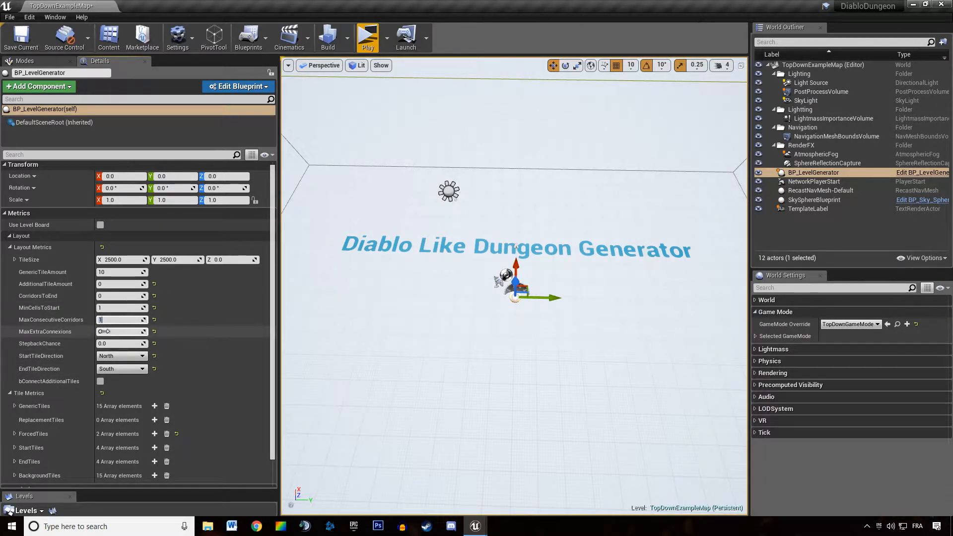
pyautogui.click(121, 355)
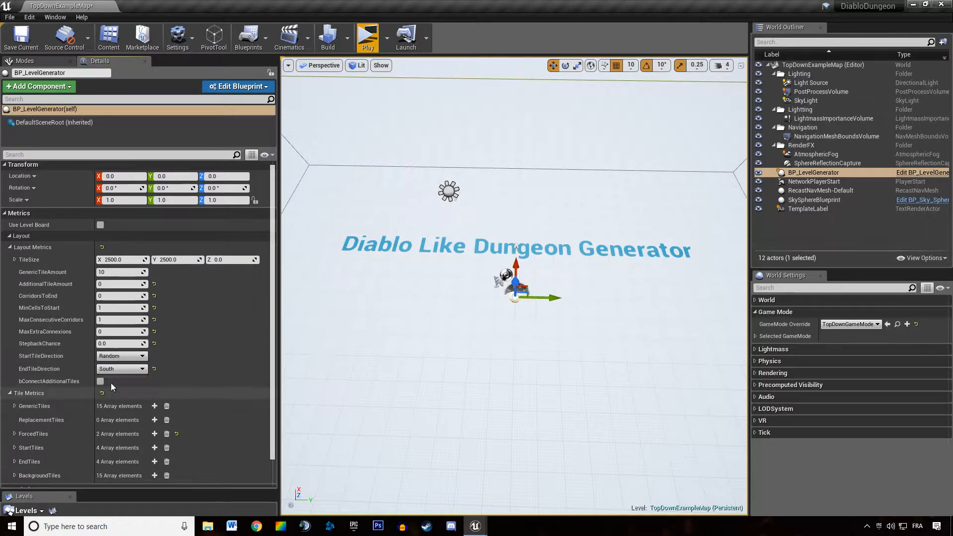
pyautogui.click(121, 369)
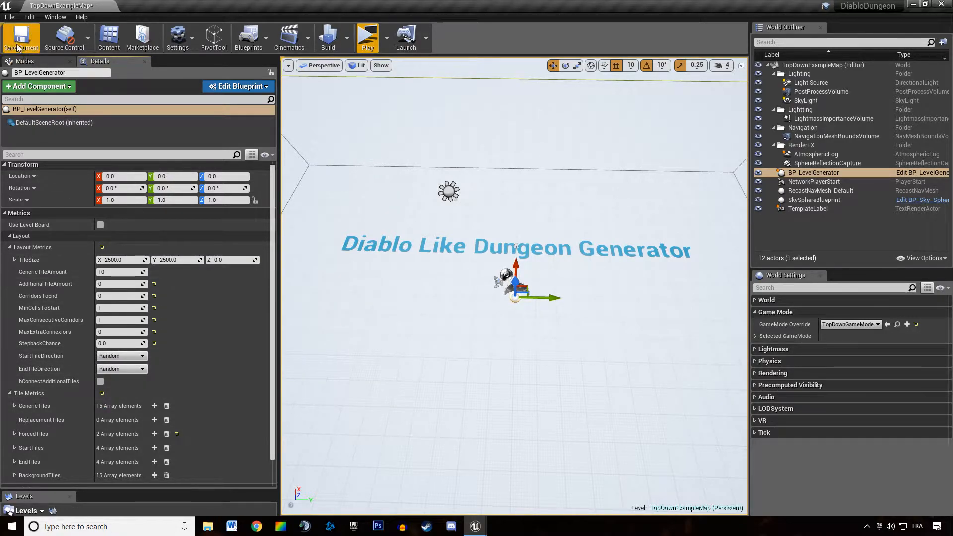
pyautogui.click(367, 37)
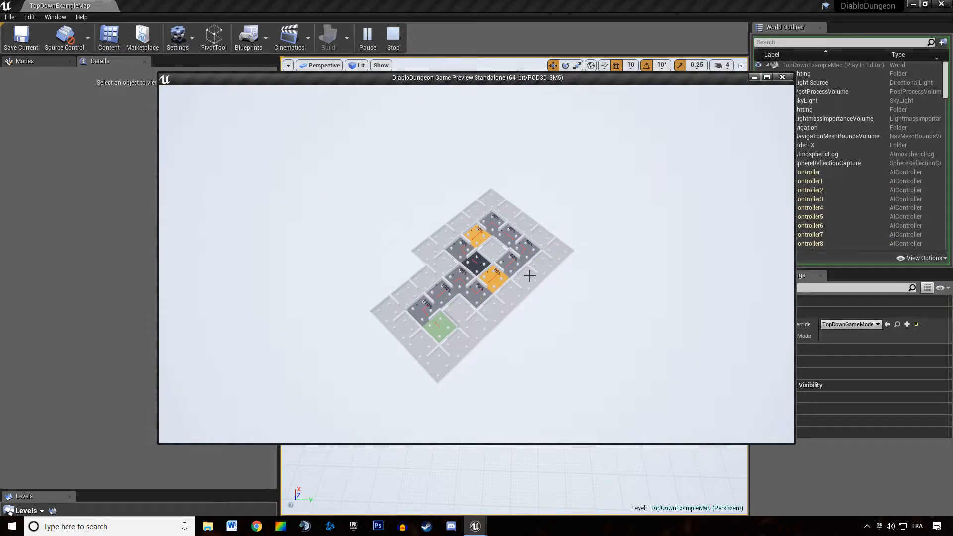
# Step: Close the preview, launch a new standalone preview of the dungeon, then close it
pyautogui.click(393, 37)
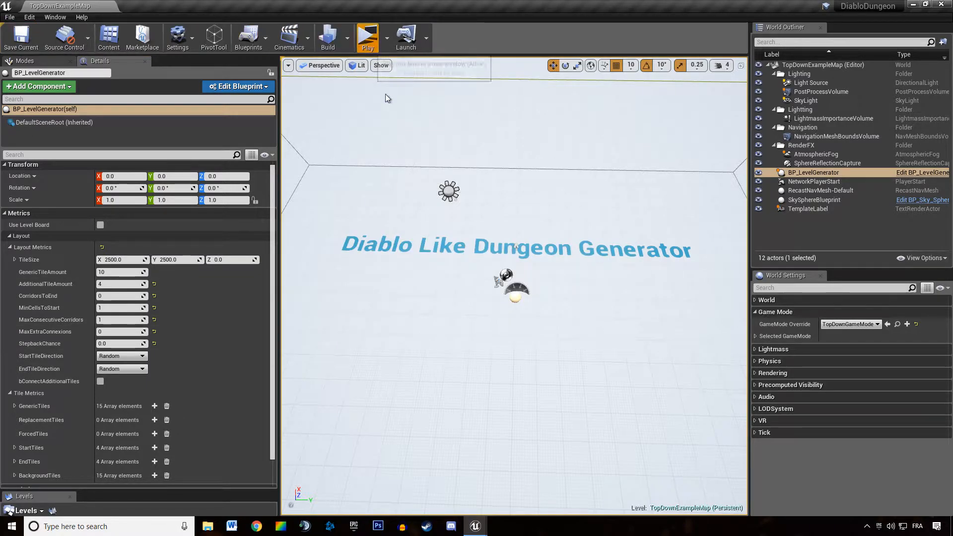
pyautogui.click(367, 37)
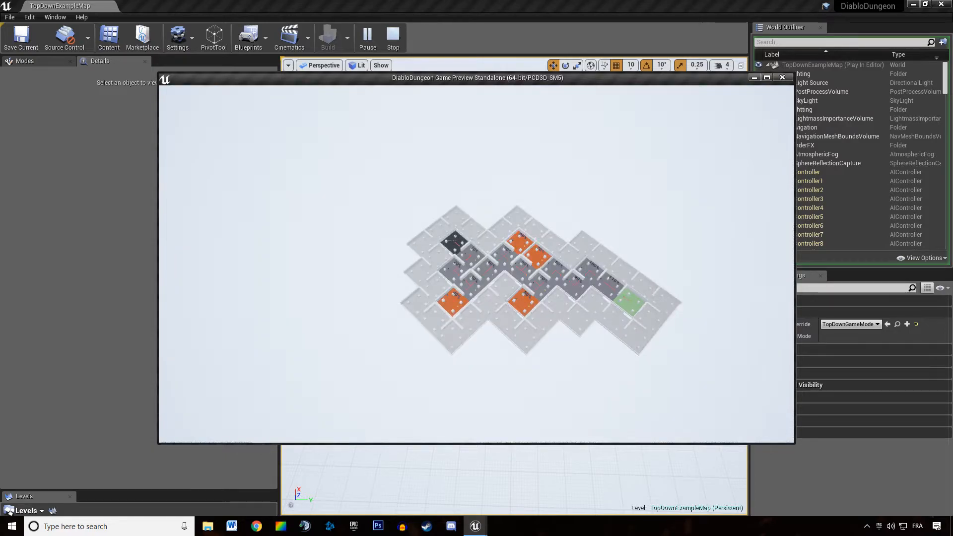
pyautogui.click(393, 37)
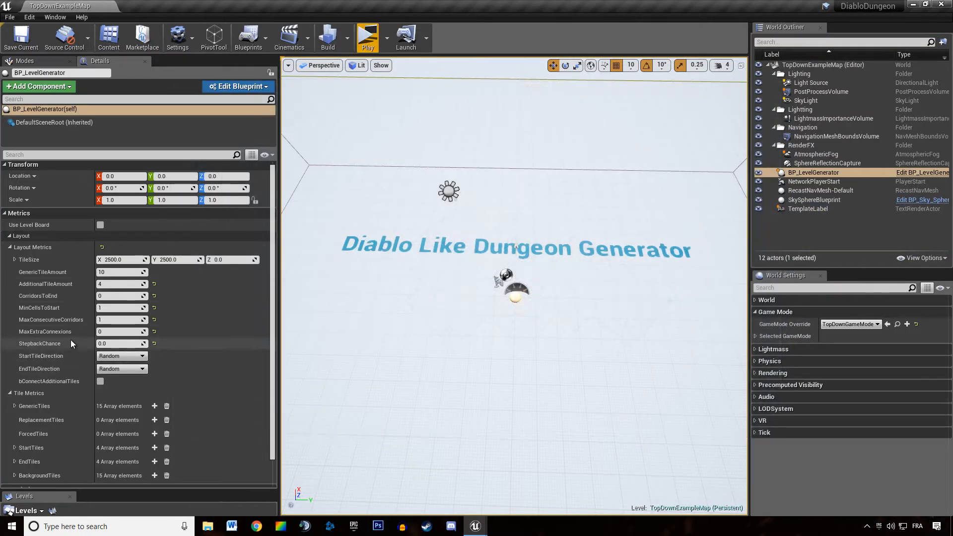
# Step: Launch a standalone preview showing the more interconnected layout, then close it
pyautogui.click(21, 38)
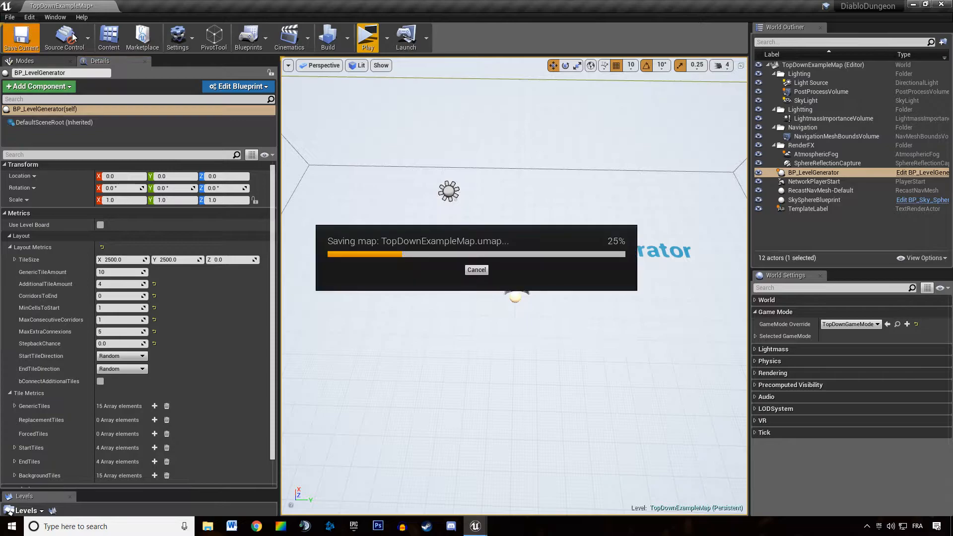
pyautogui.click(367, 37)
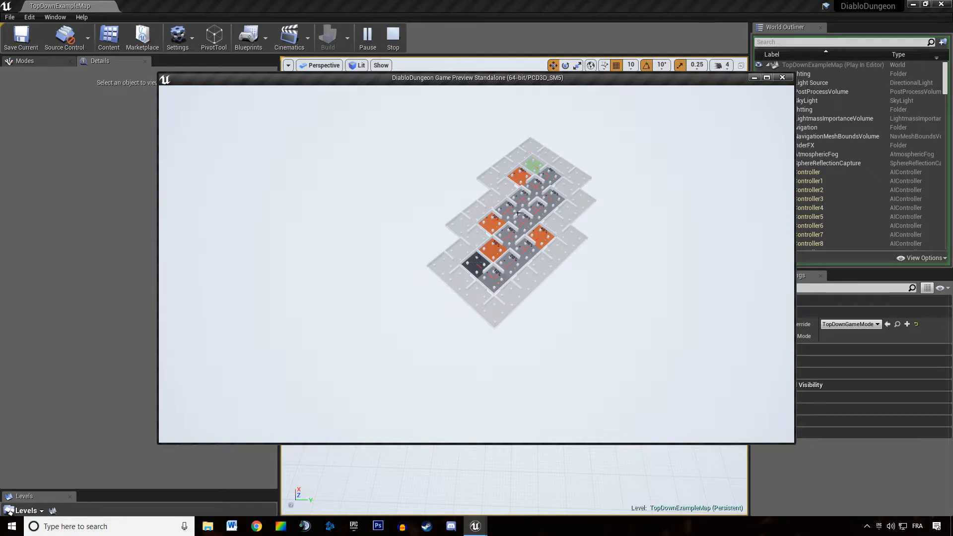
pyautogui.click(393, 37)
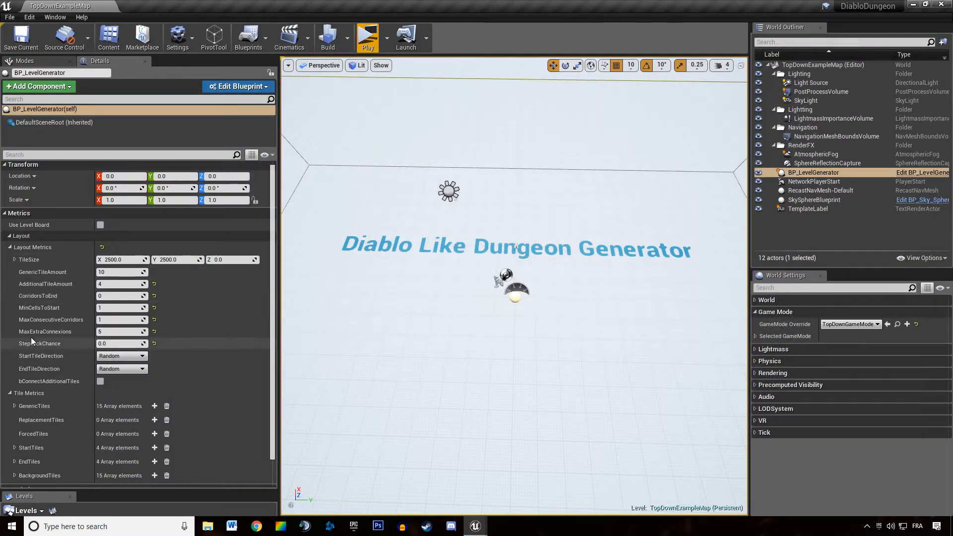
pyautogui.moveTo(40, 343)
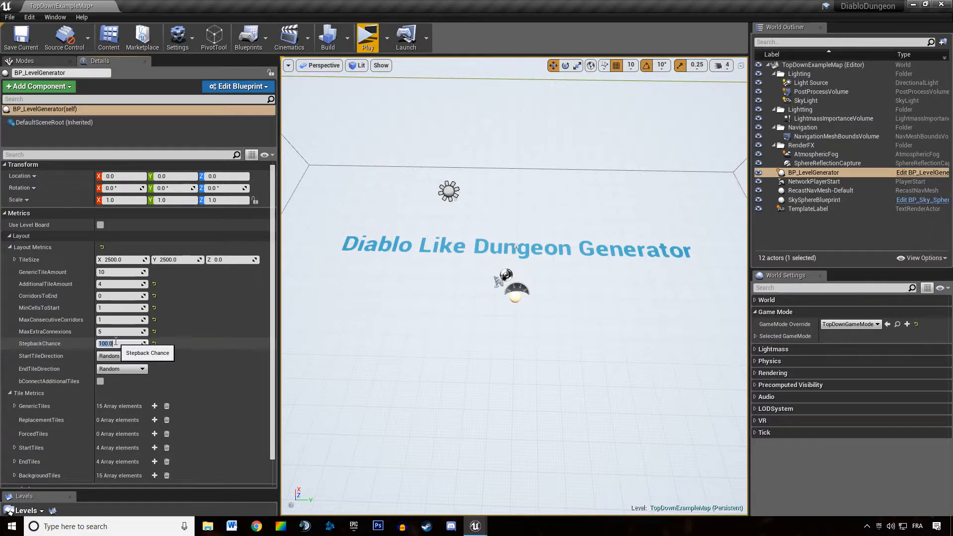
pyautogui.write('0.0')
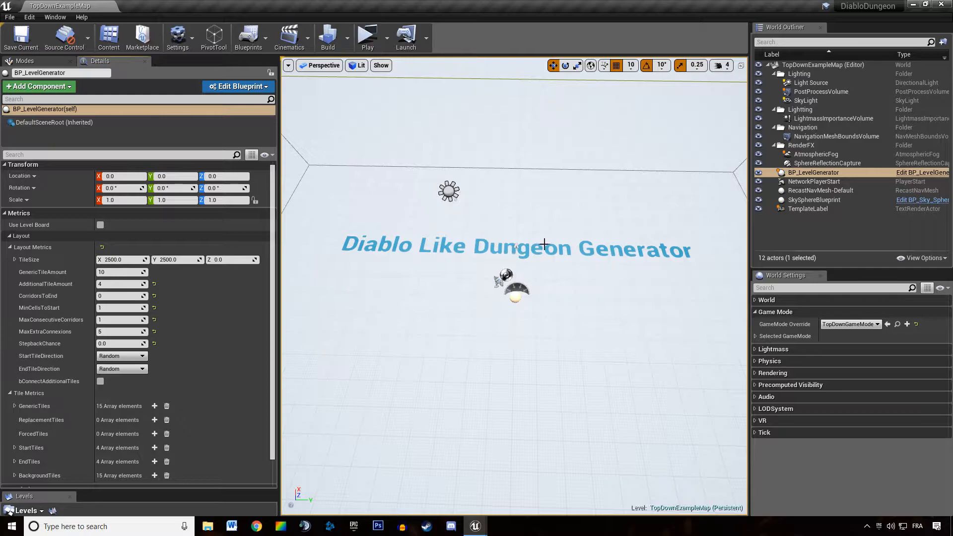
pyautogui.moveTo(367, 37)
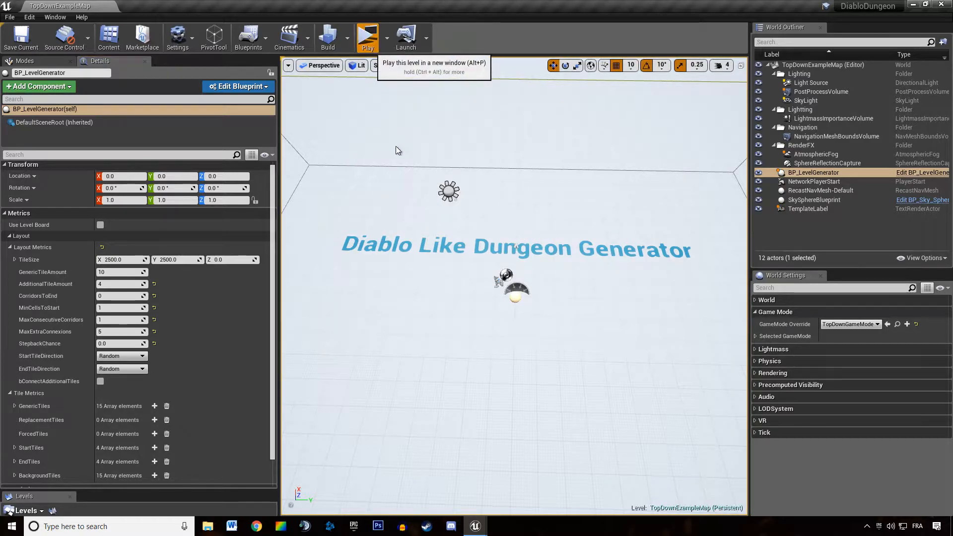
# Step: Launch a standalone preview displaying a freshly generated branching dungeon
pyautogui.click(367, 37)
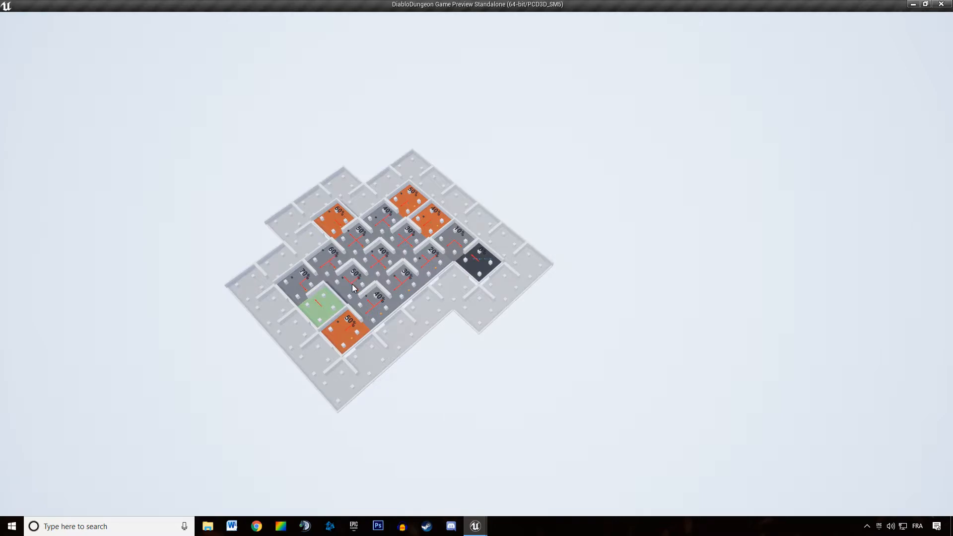
pyautogui.moveTo(332, 280)
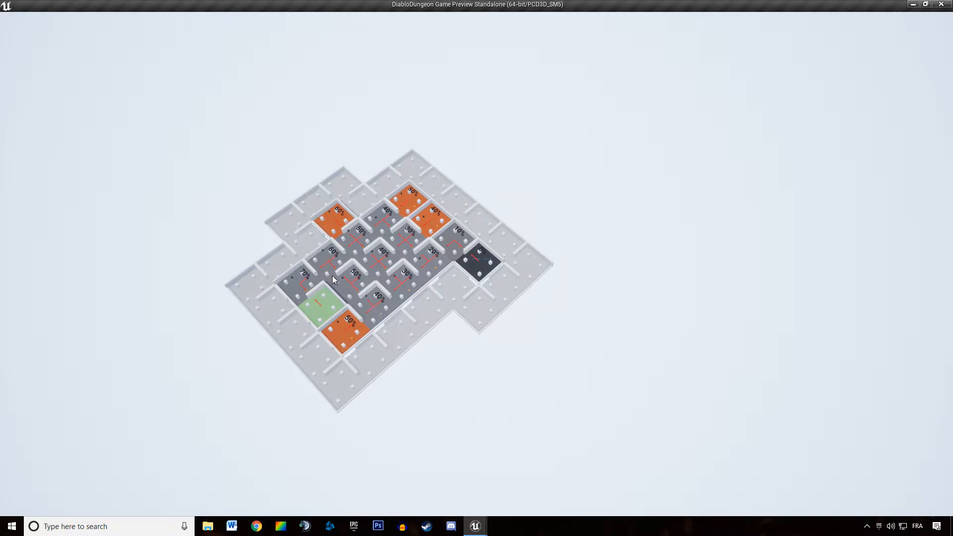
pyautogui.moveTo(396, 298)
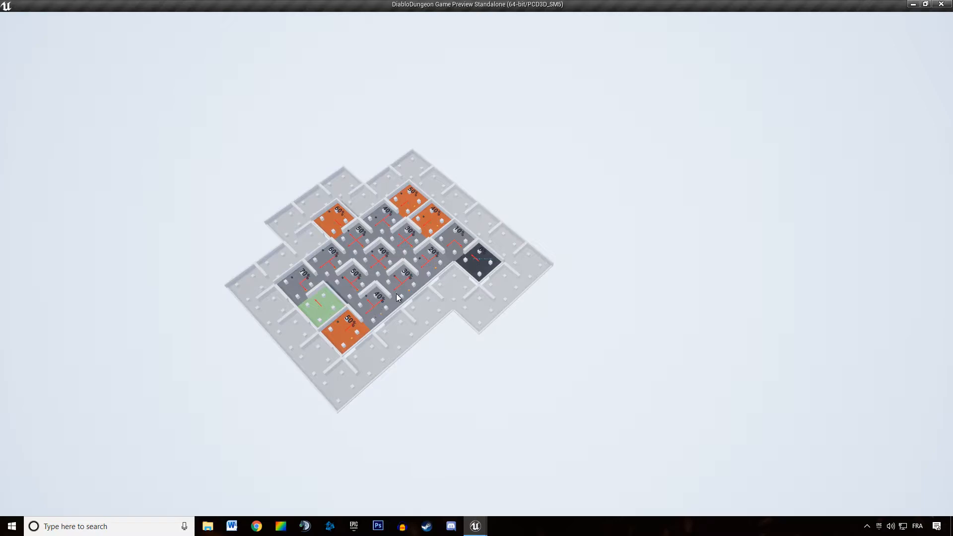
pyautogui.moveTo(401, 288)
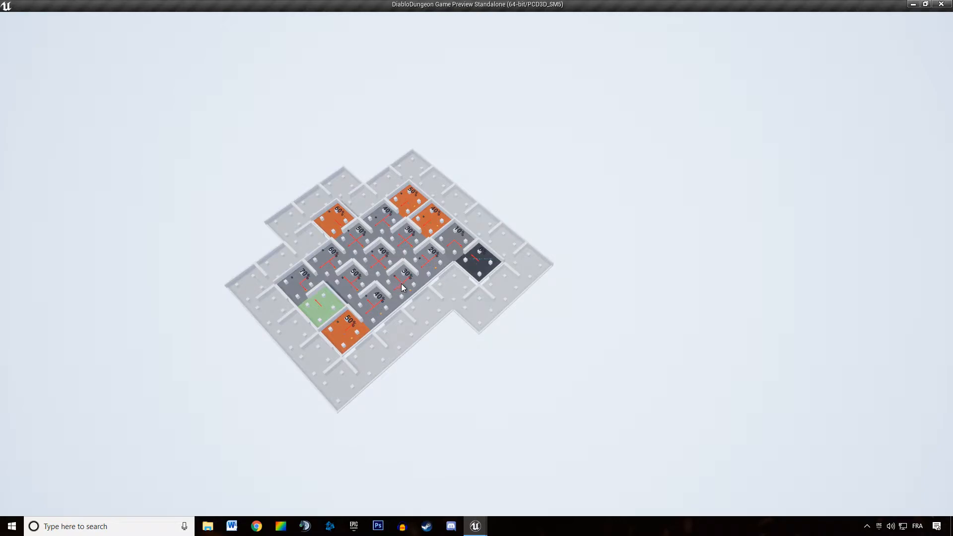
pyautogui.moveTo(426, 283)
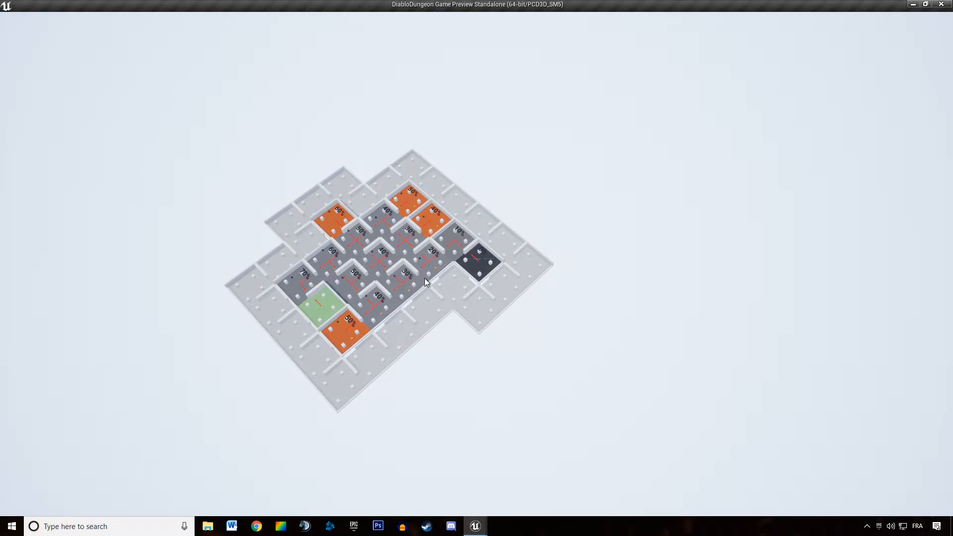
pyautogui.moveTo(404, 288)
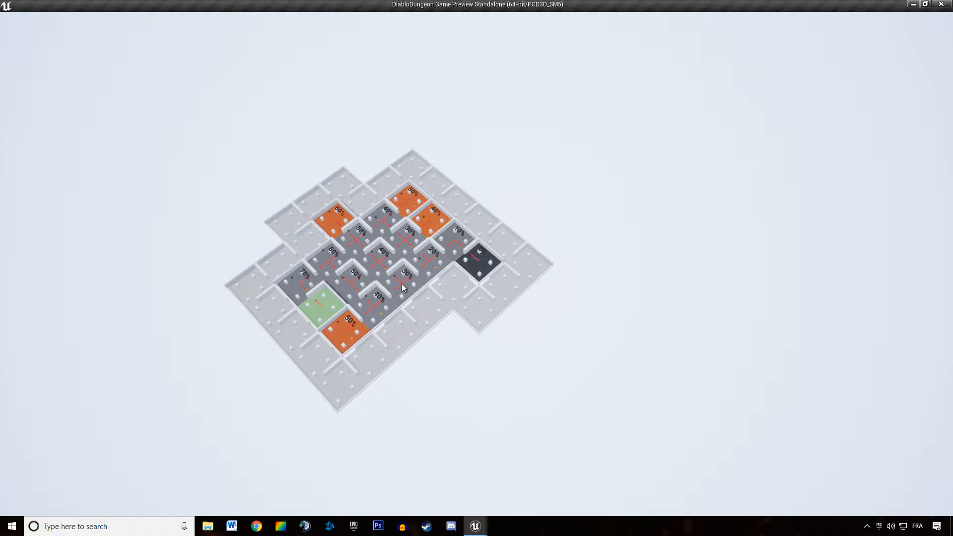
pyautogui.moveTo(398, 286)
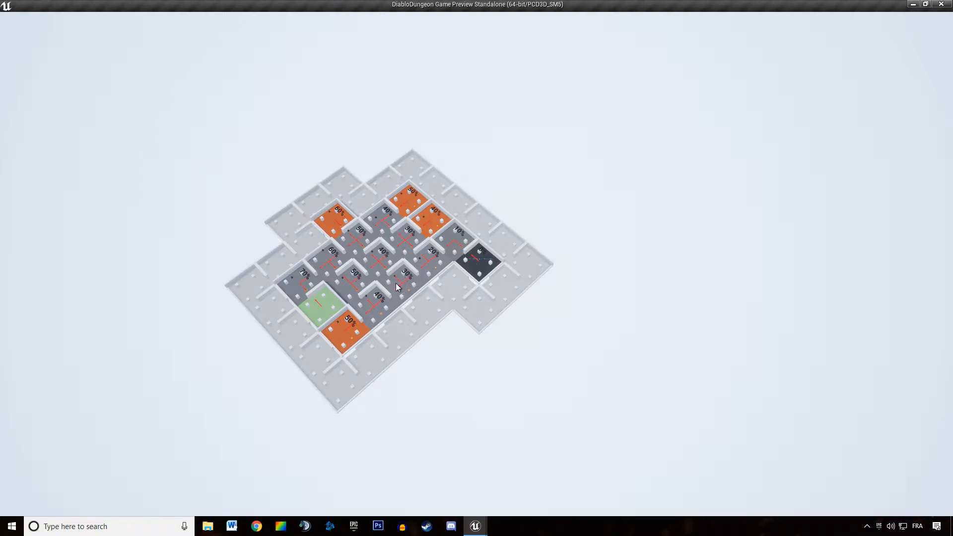
pyautogui.moveTo(946, 4)
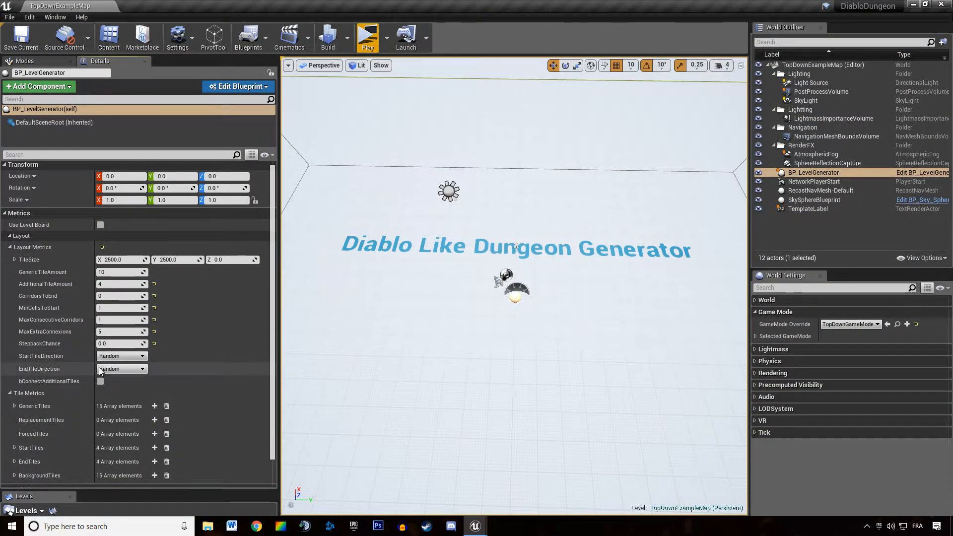
pyautogui.moveTo(316, 331)
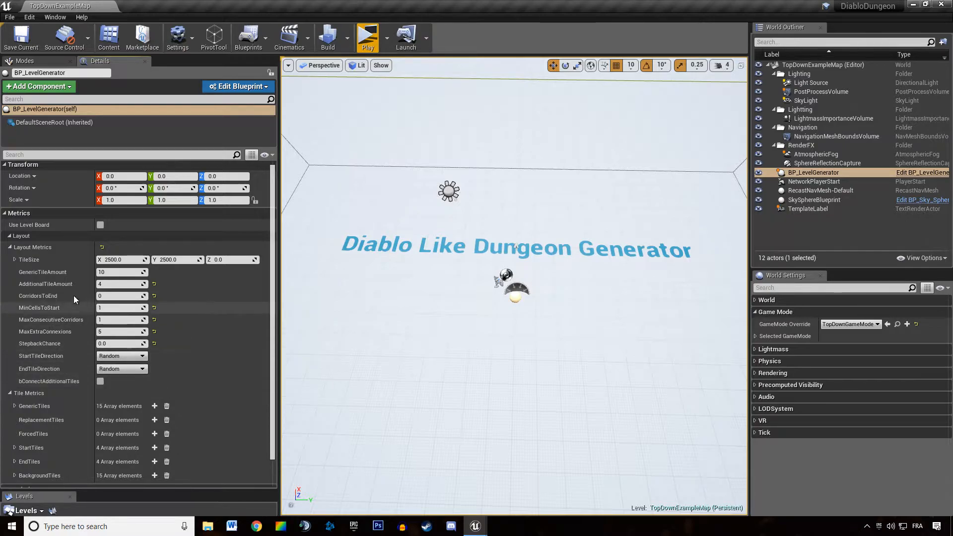
pyautogui.moveTo(44, 284)
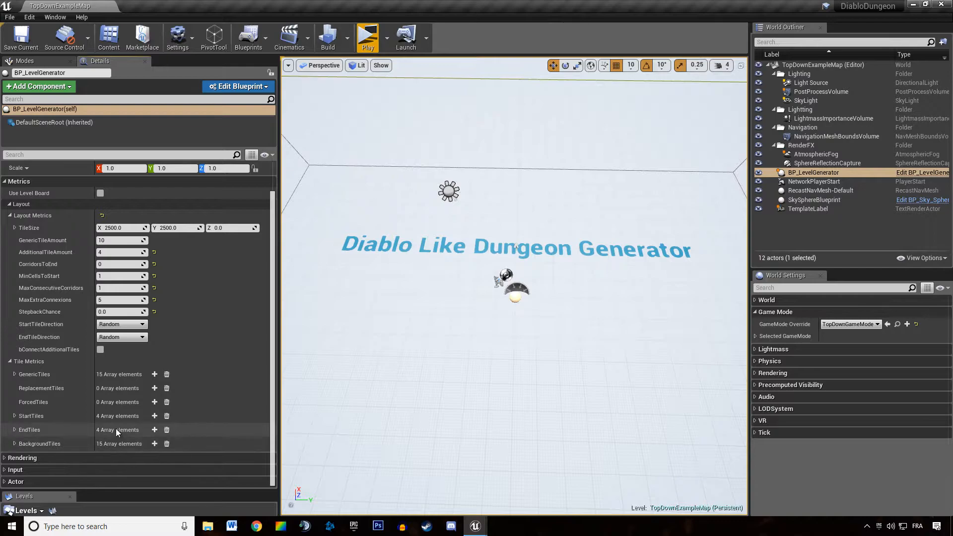
pyautogui.moveTo(115, 434)
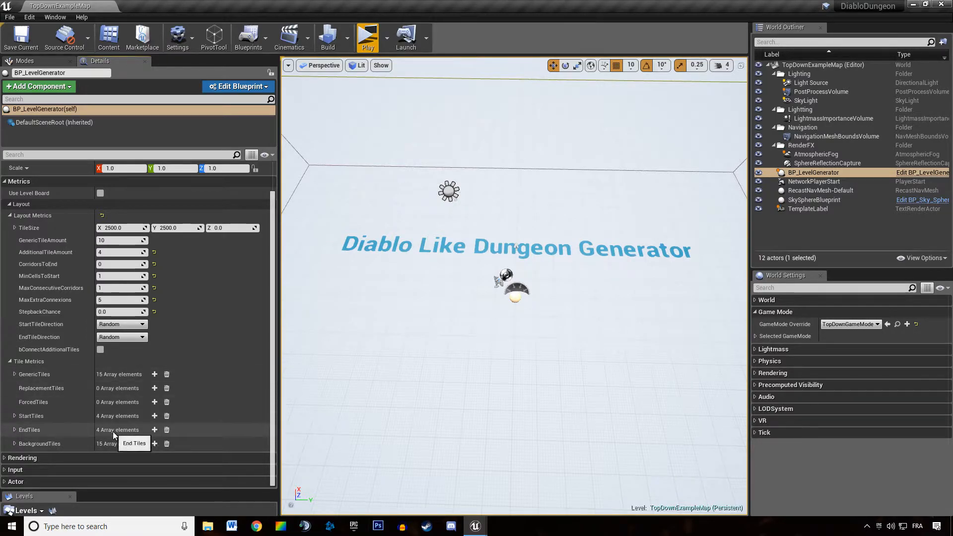
pyautogui.moveTo(49, 392)
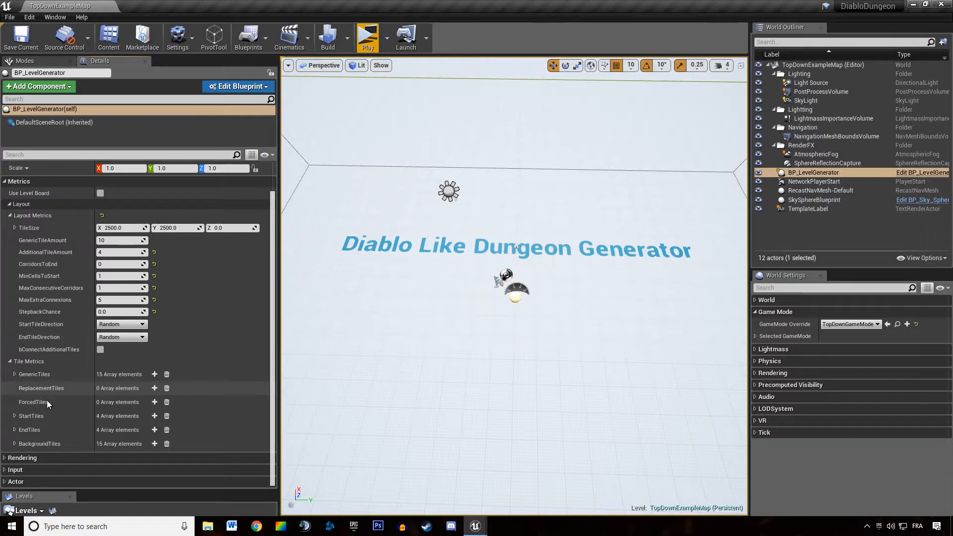
pyautogui.moveTo(33, 402)
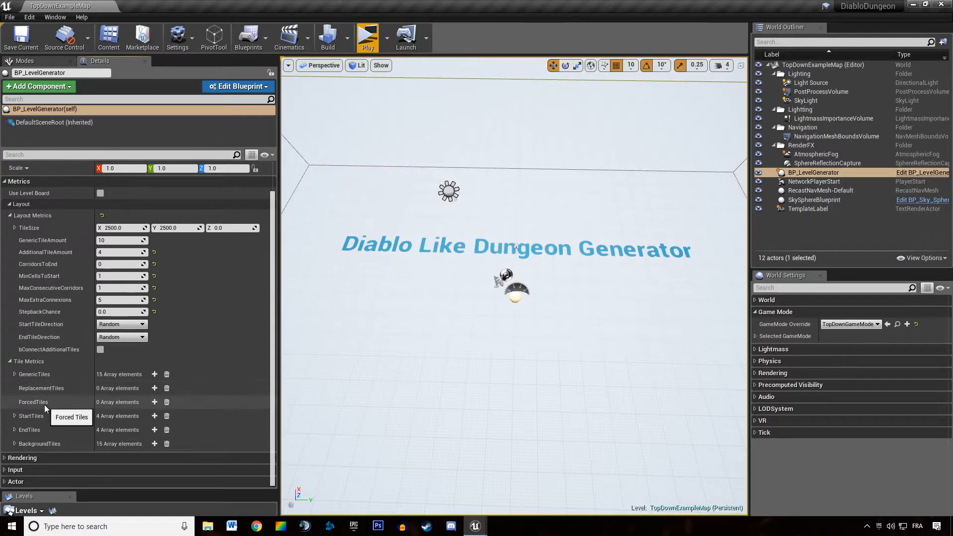
pyautogui.moveTo(89, 399)
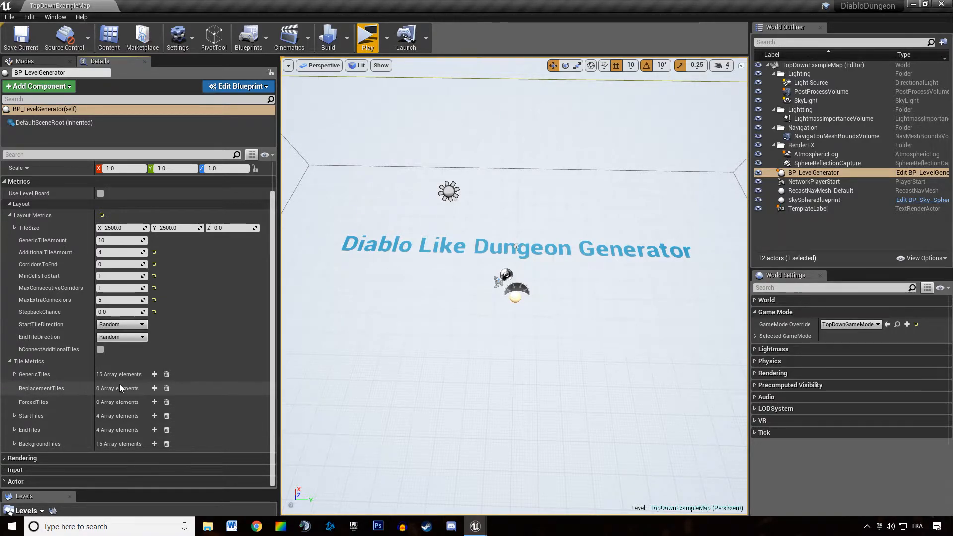
# Step: Add a new entry to the ForcedTiles array
pyautogui.click(121, 390)
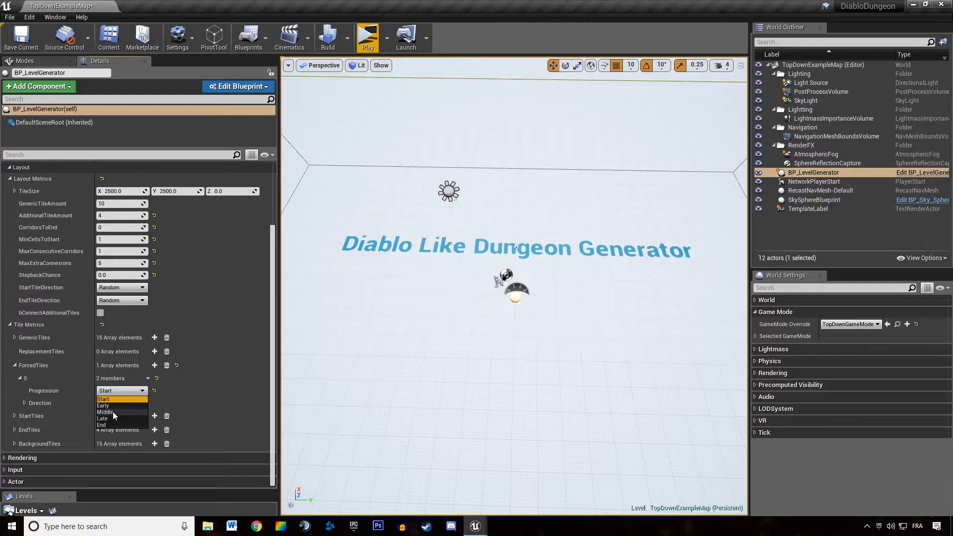
# Step: Expand forced tile 0, set its Progression to Middle, and start a play preview
pyautogui.click(103, 399)
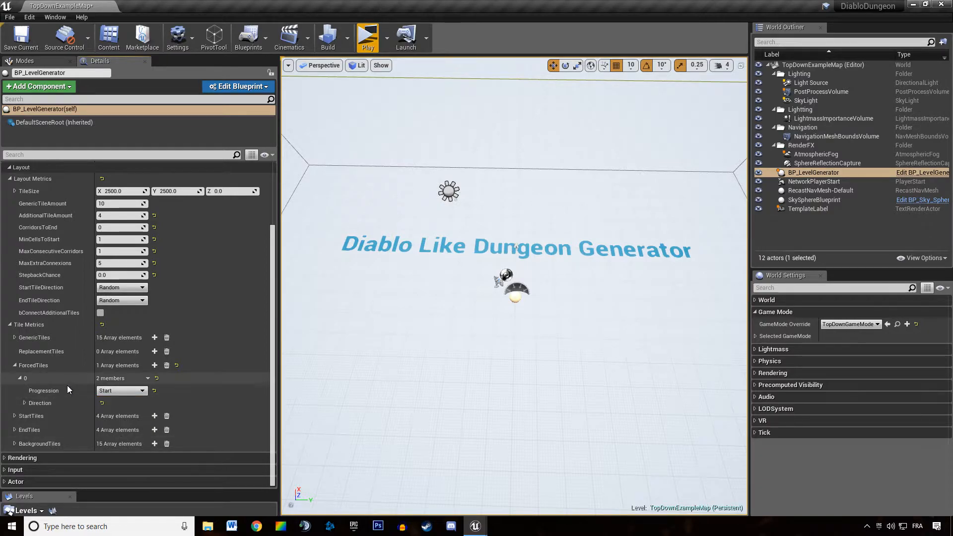
pyautogui.click(12, 402)
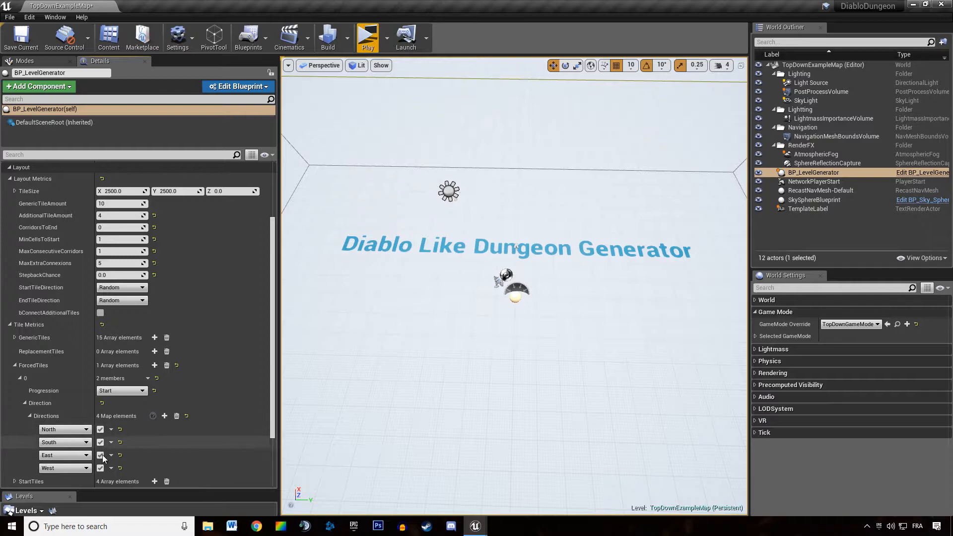
pyautogui.click(121, 390)
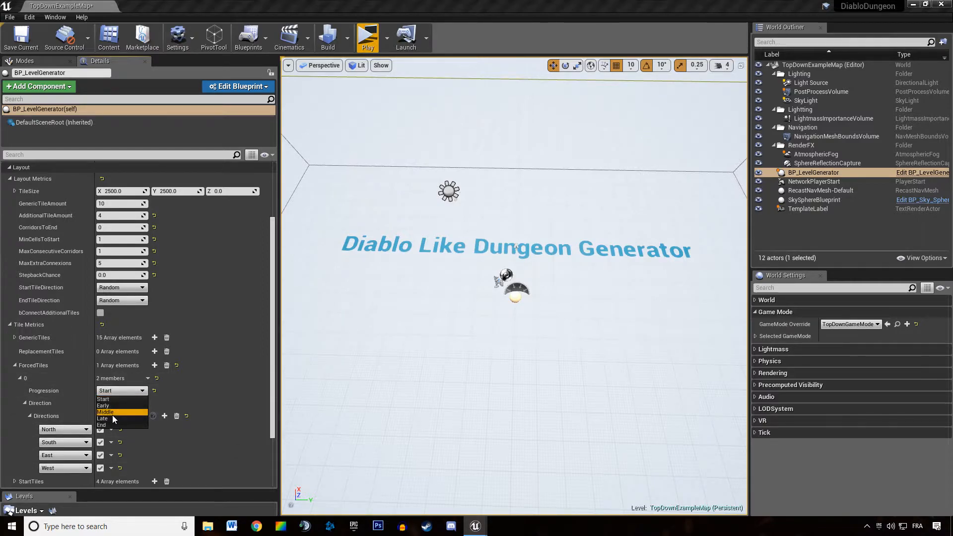
pyautogui.click(106, 411)
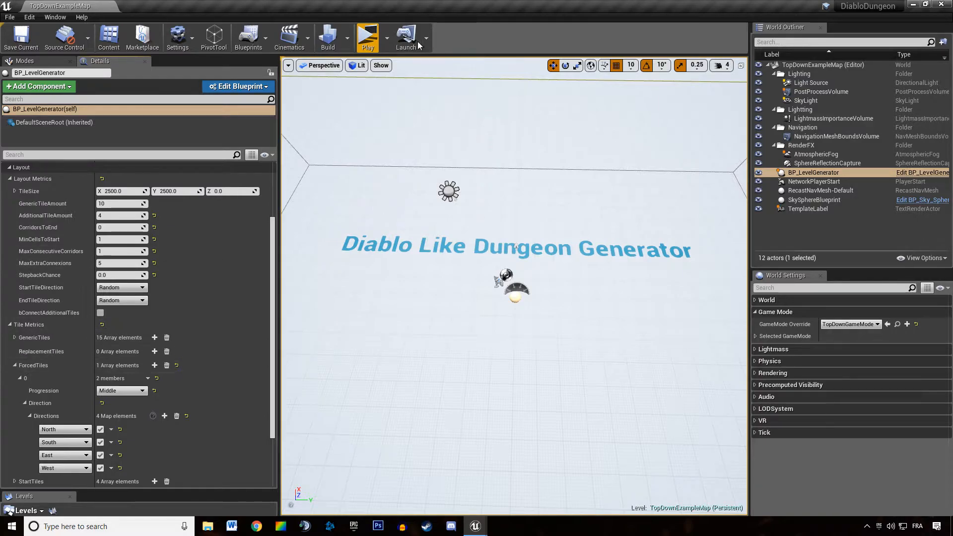
pyautogui.click(367, 37)
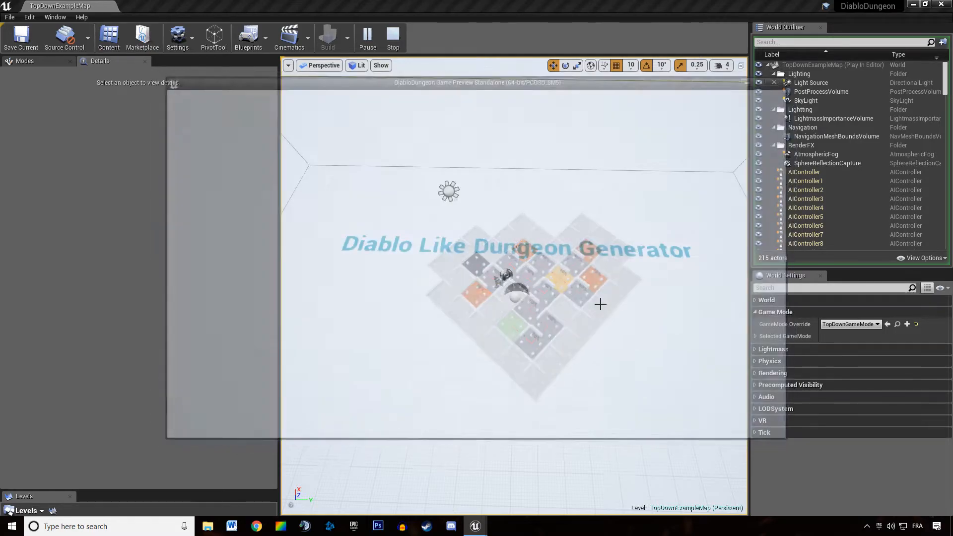
pyautogui.click(393, 38)
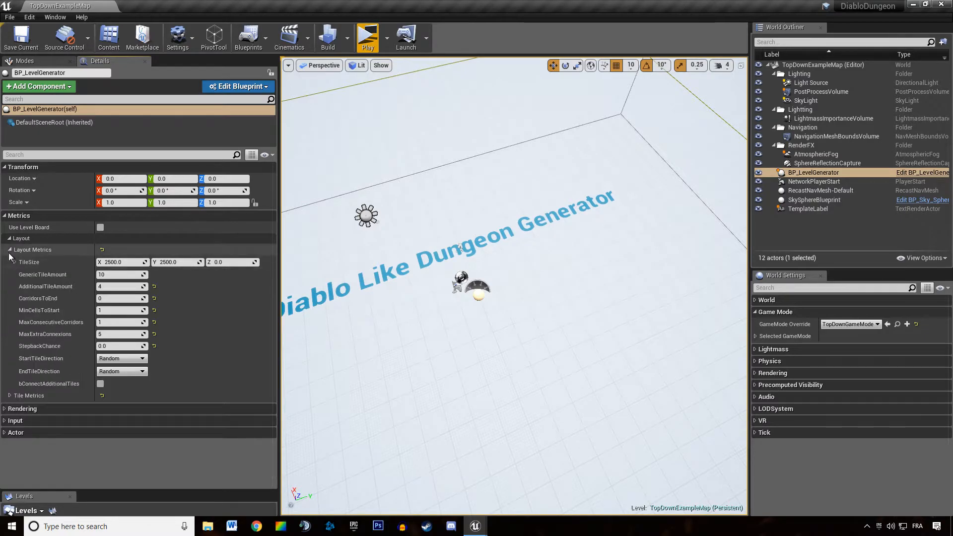
pyautogui.click(10, 249)
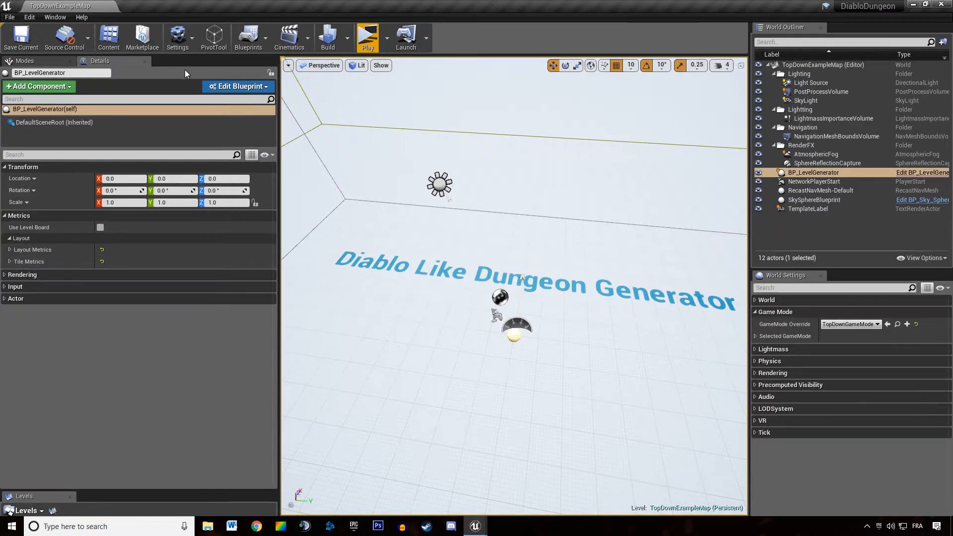
pyautogui.moveTo(917, 173)
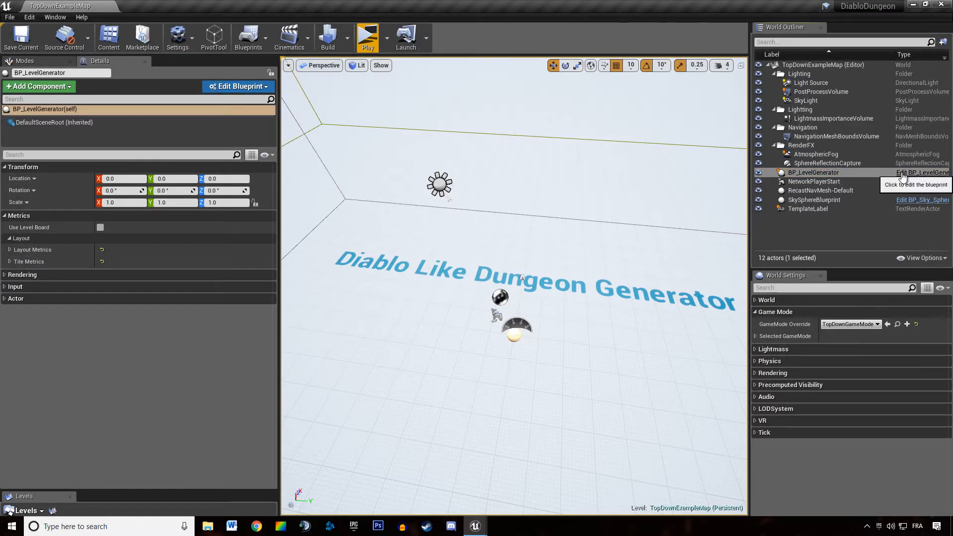
# Step: Collapse the level generator's layout metrics group in the Details panel
pyautogui.click(921, 172)
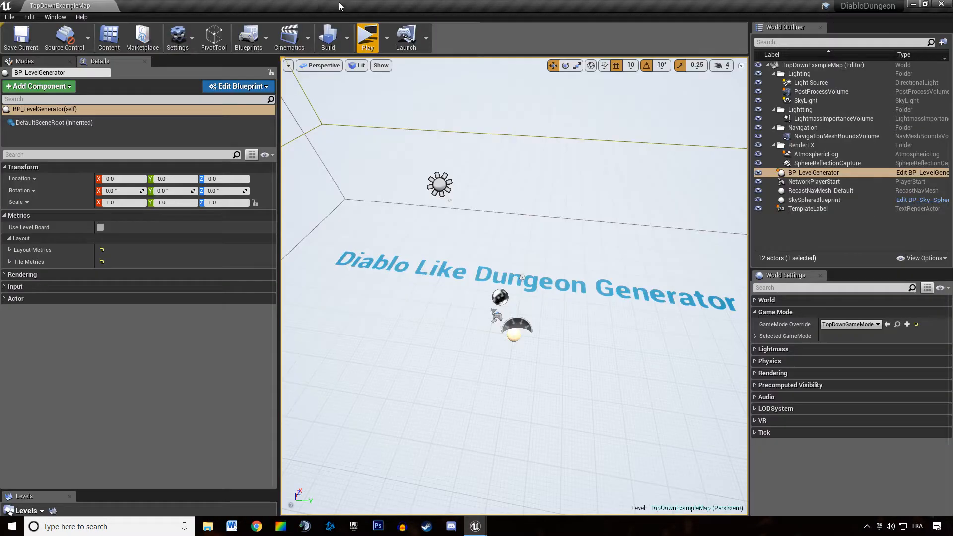
pyautogui.moveTo(367, 37)
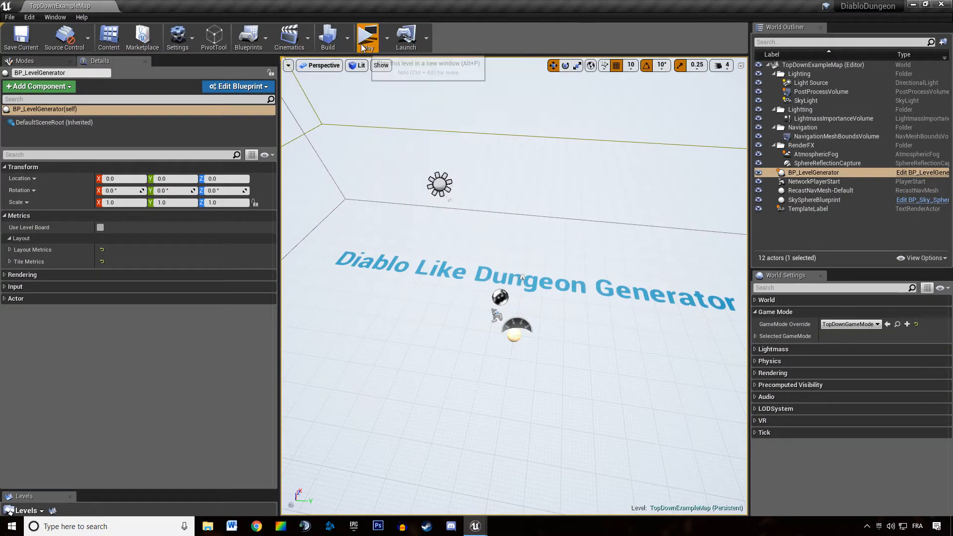
pyautogui.click(367, 38)
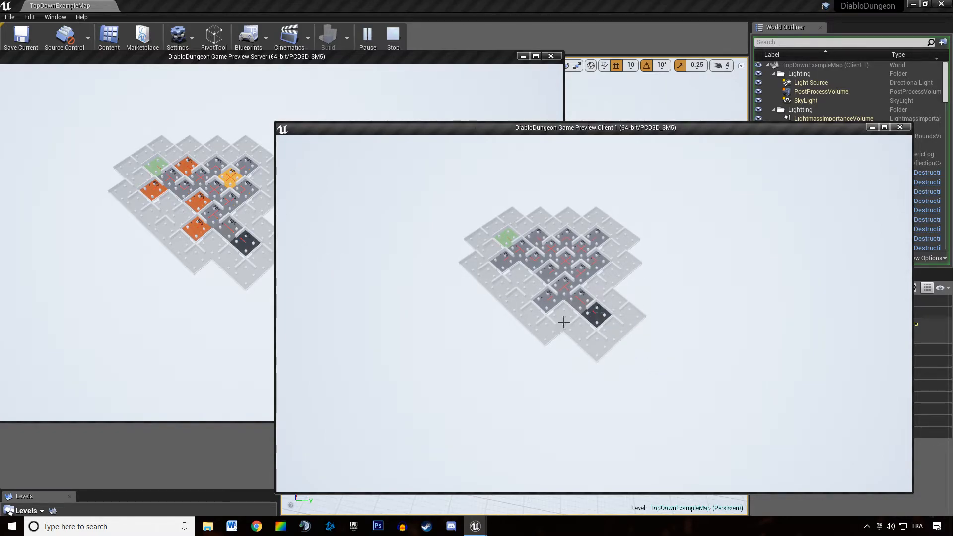
pyautogui.moveTo(651, 209)
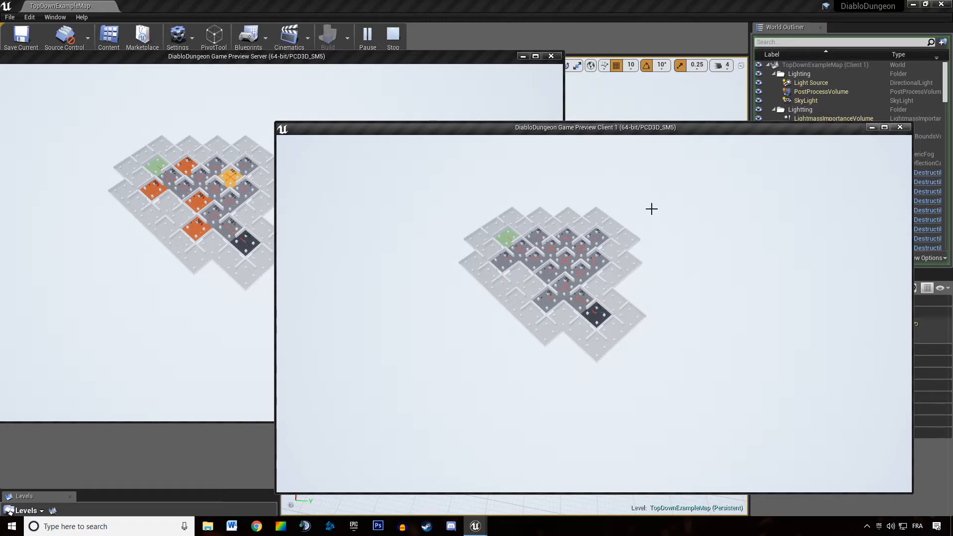
pyautogui.moveTo(708, 212)
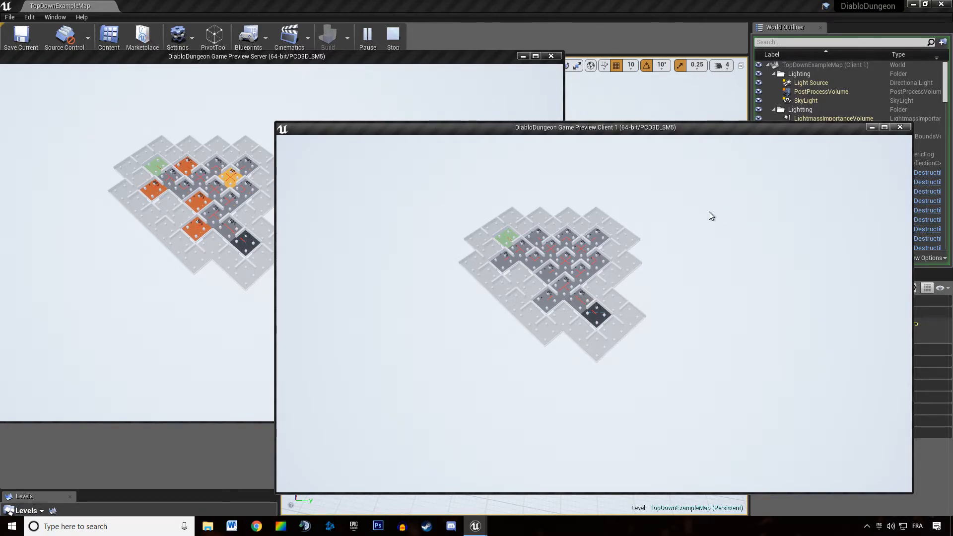
pyautogui.click(393, 37)
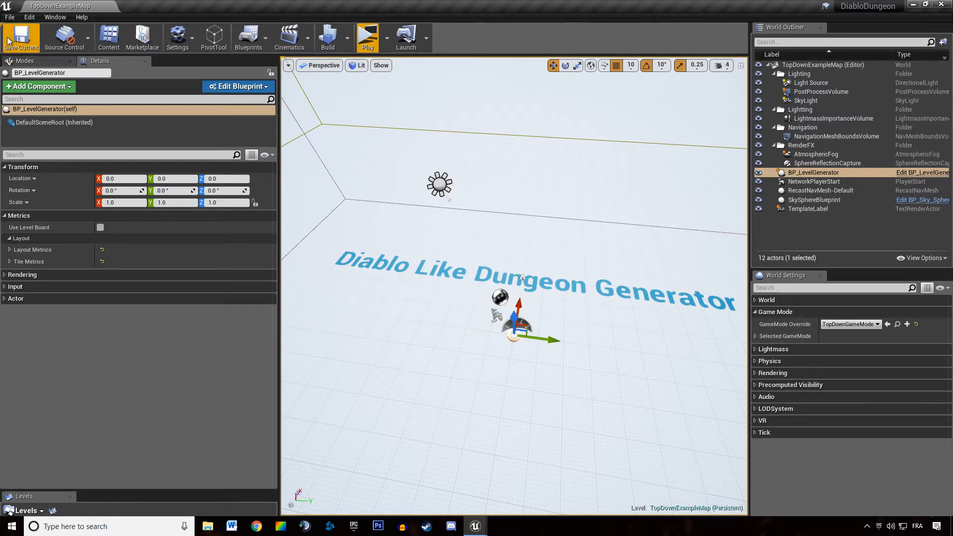
pyautogui.click(368, 37)
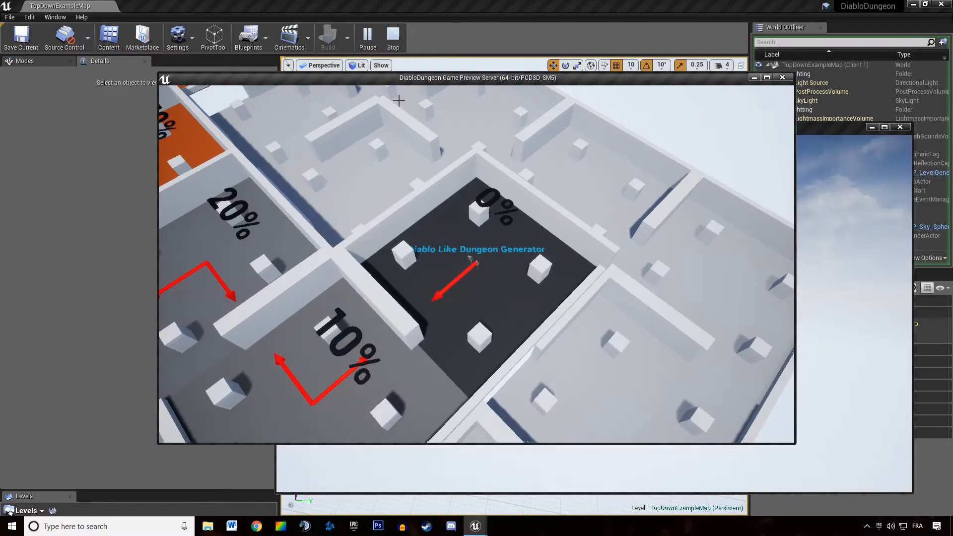
pyautogui.click(393, 37)
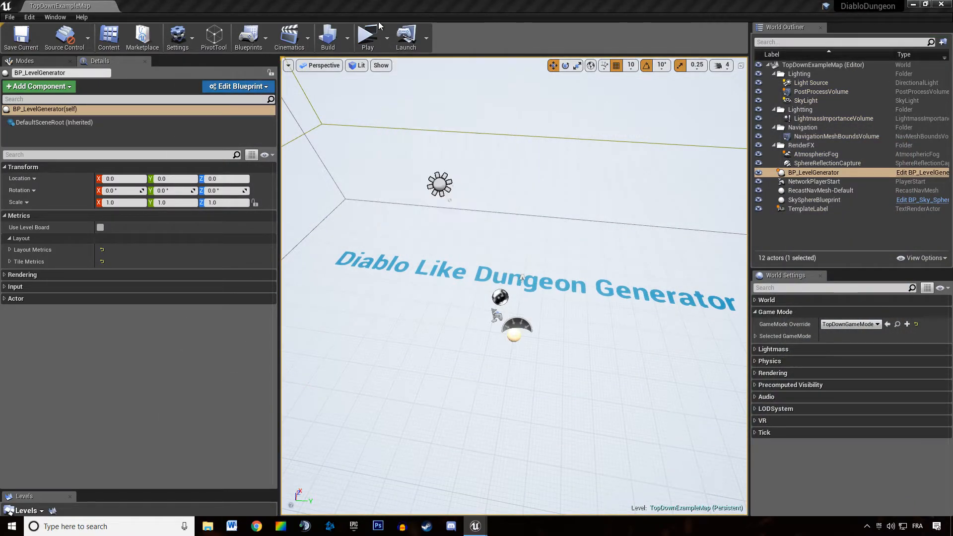
pyautogui.click(367, 36)
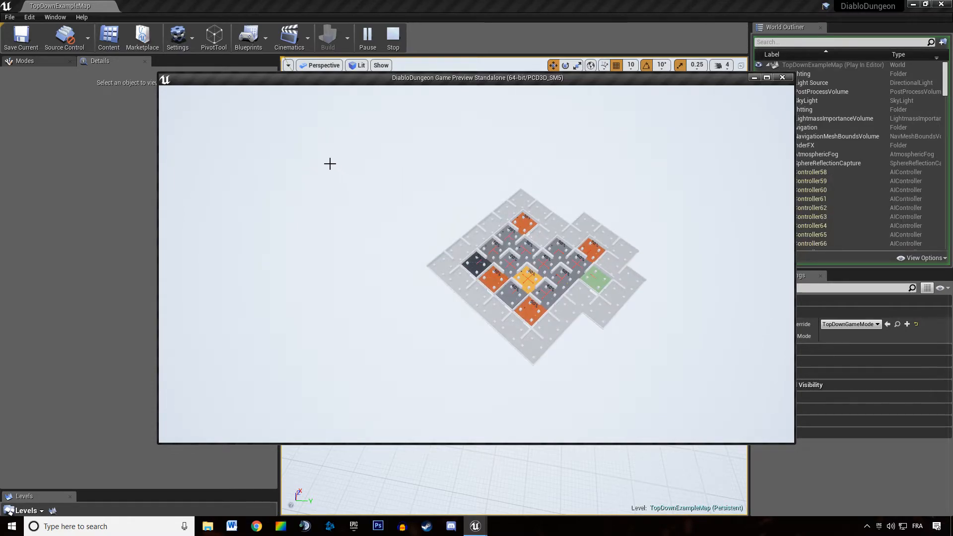
pyautogui.click(393, 38)
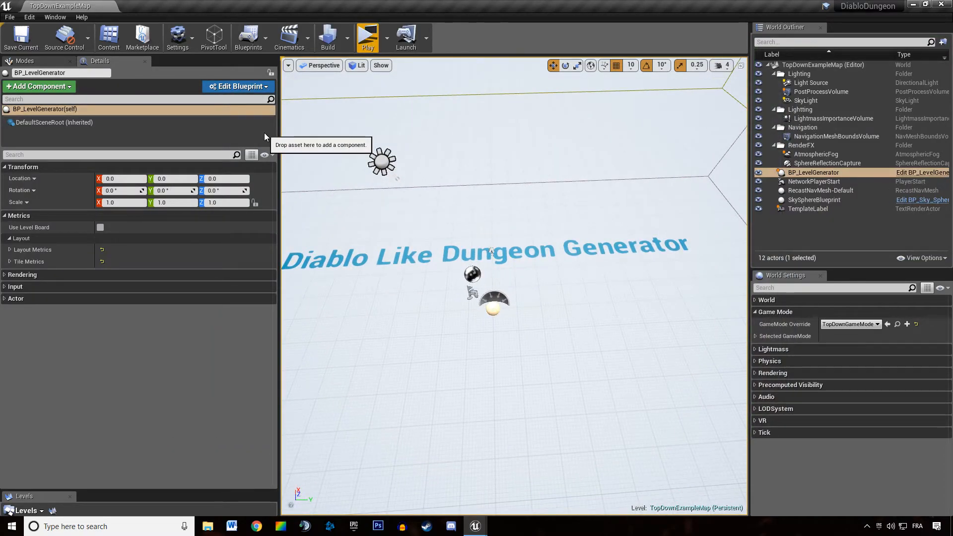
pyautogui.moveTo(132, 269)
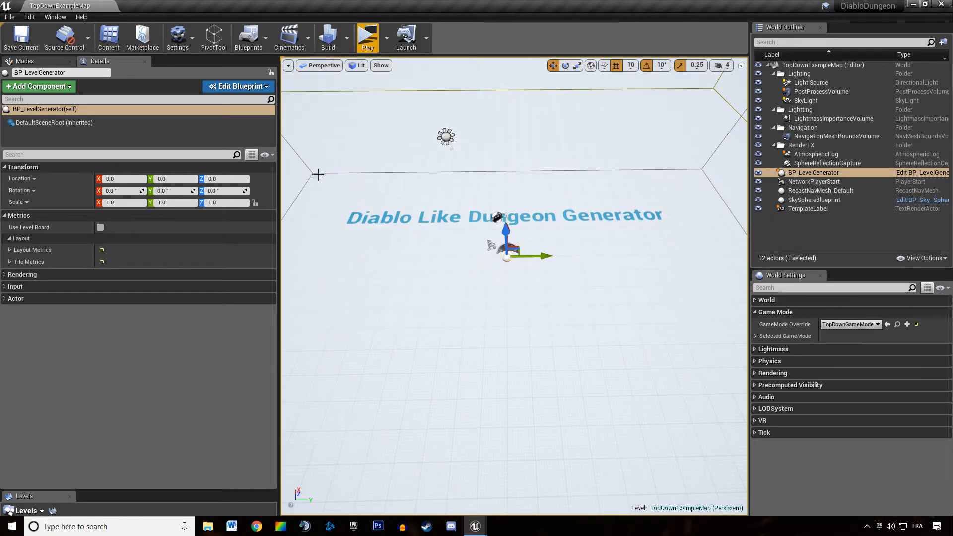
pyautogui.moveTo(817, 177)
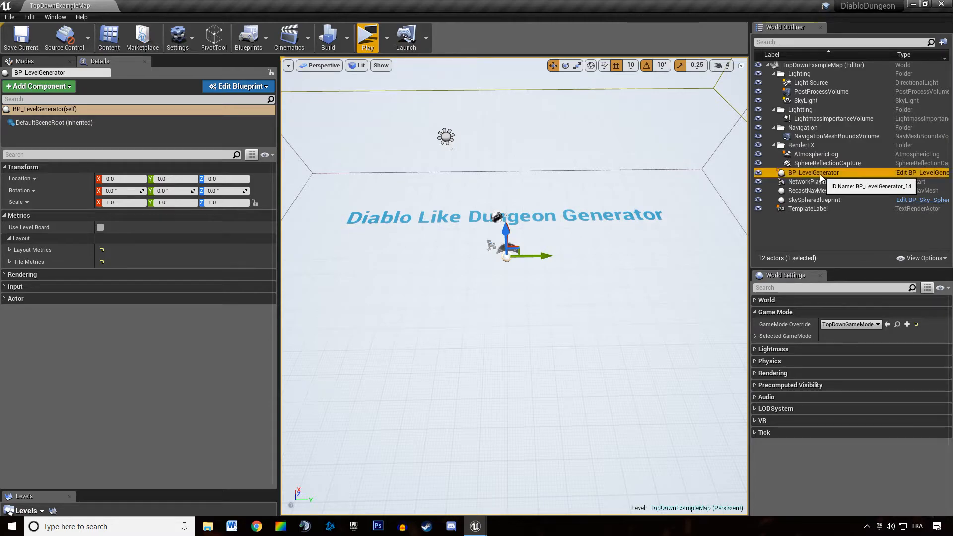
pyautogui.moveTo(593, 175)
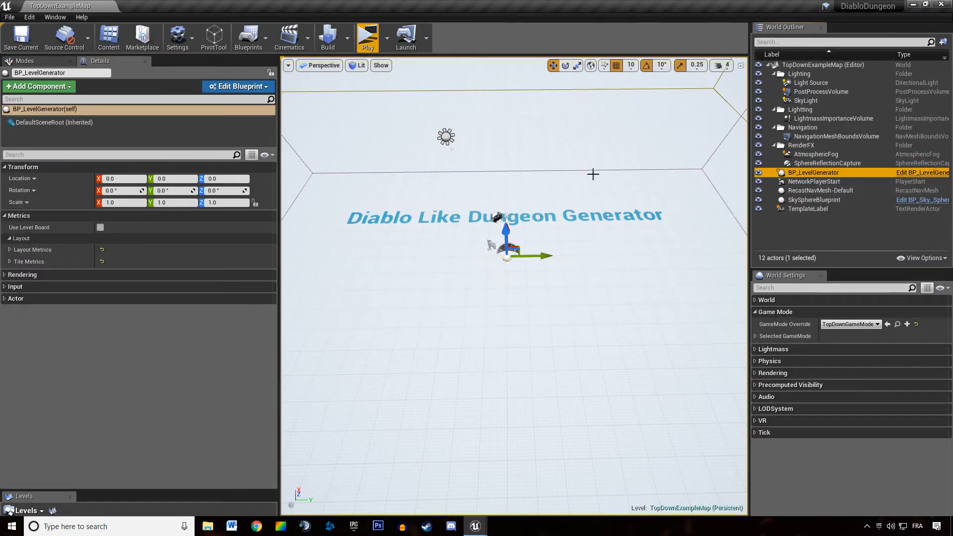
pyautogui.moveTo(564, 255)
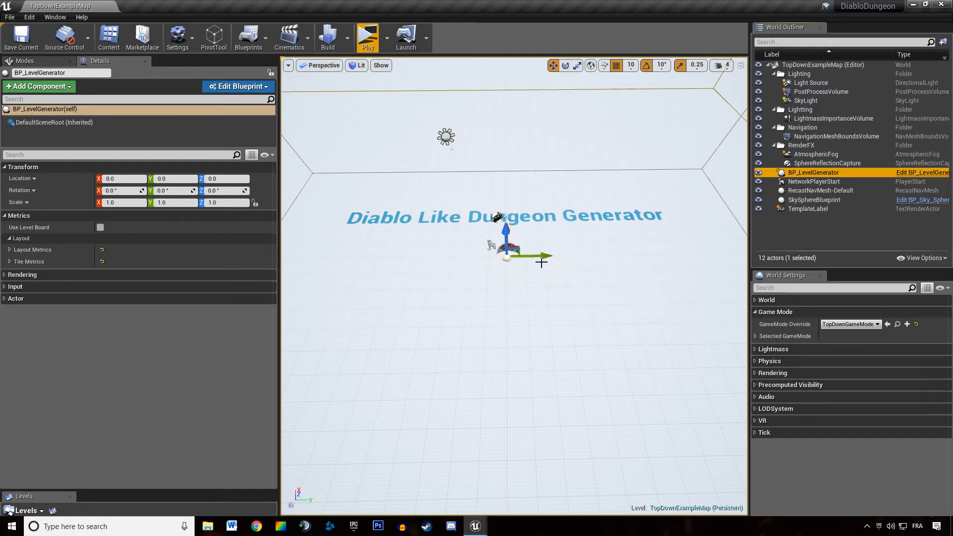
pyautogui.moveTo(474, 278)
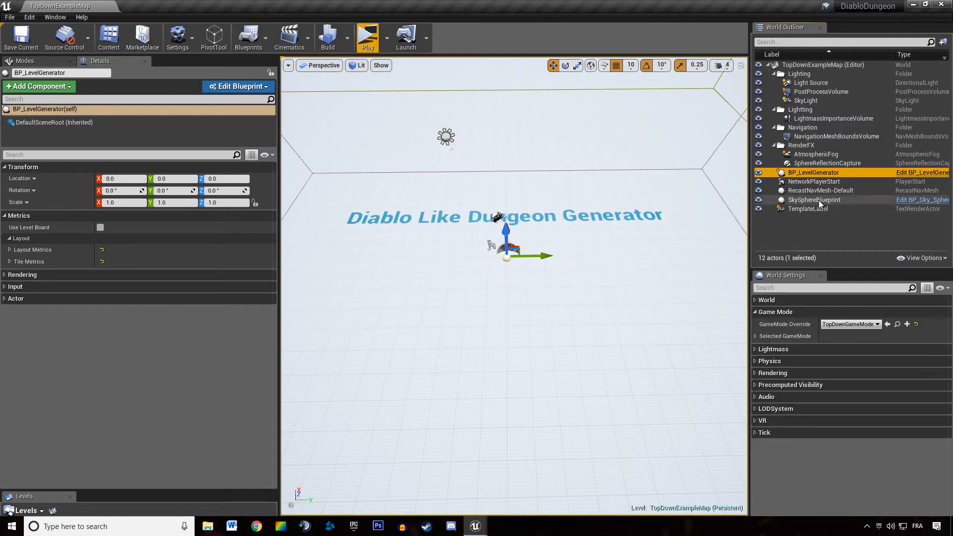
pyautogui.moveTo(814, 173)
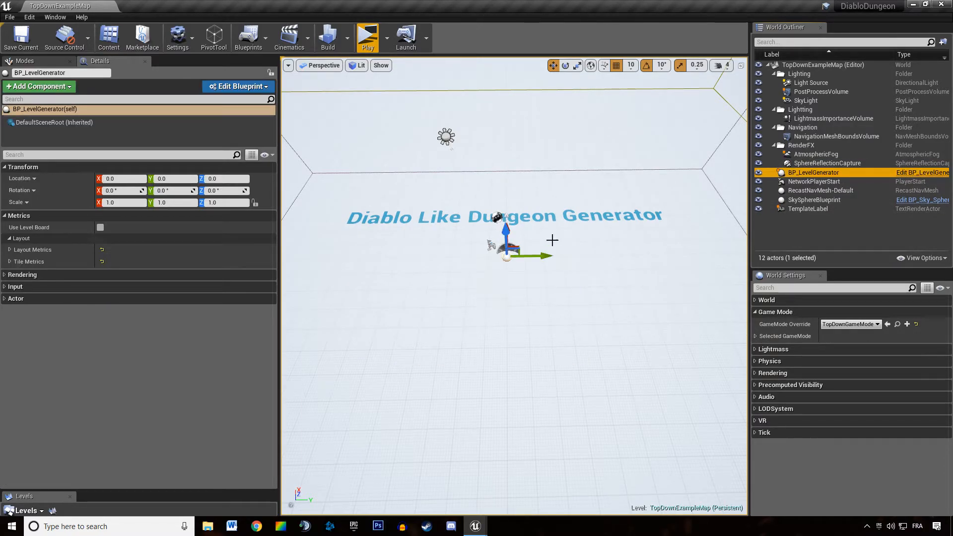
pyautogui.moveTo(458, 243)
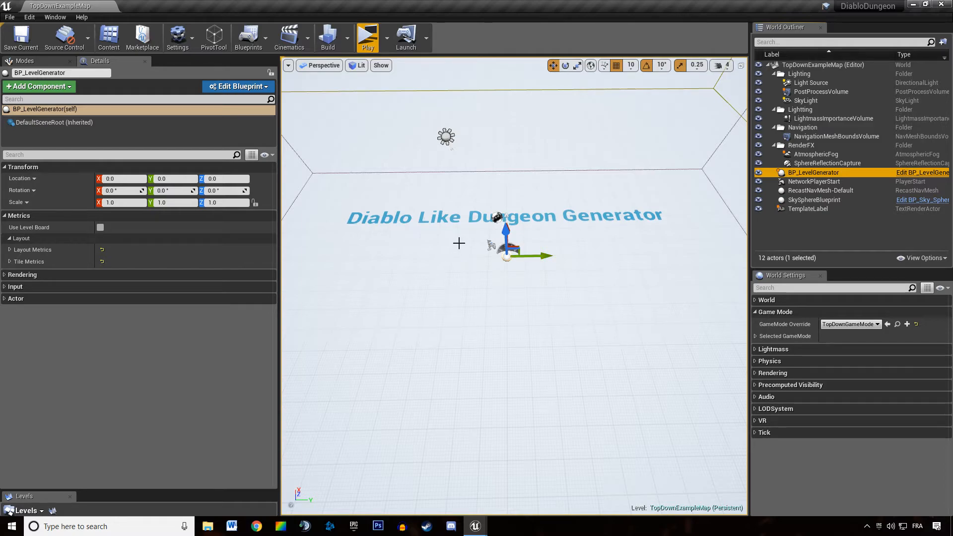
pyautogui.moveTo(323, 466)
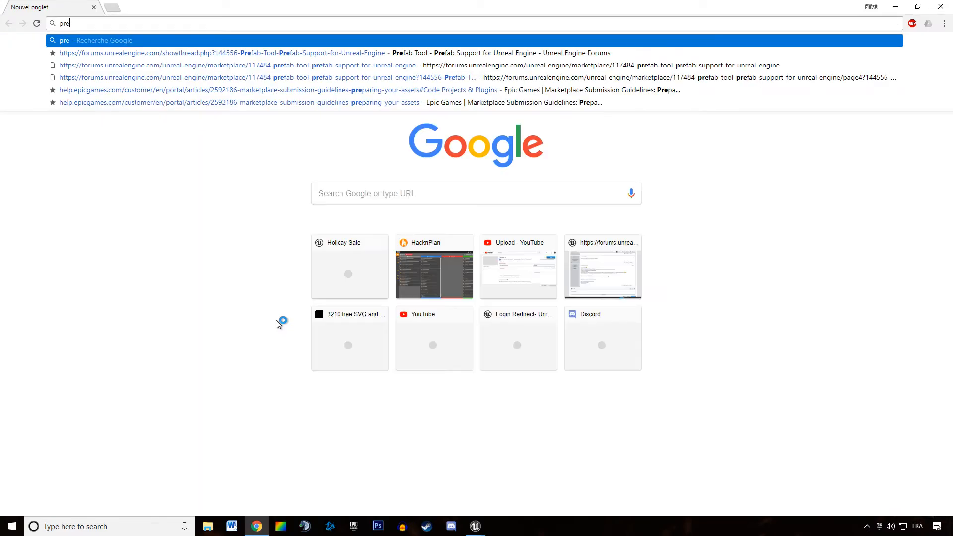
# Step: Search 'prefab tool mark' from the address bar to reach the Prefab Tool forum thread
pyautogui.write('fab tool')
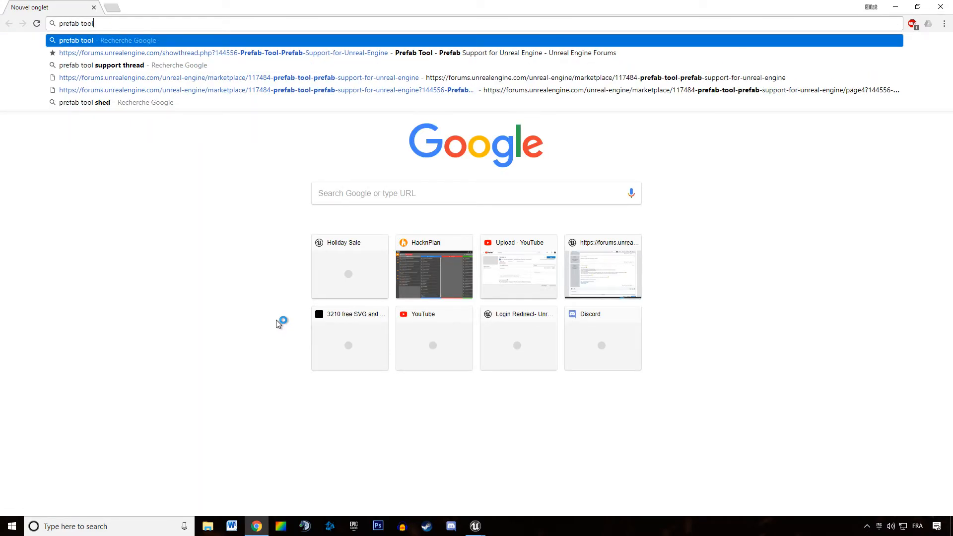
pyautogui.write('mark')
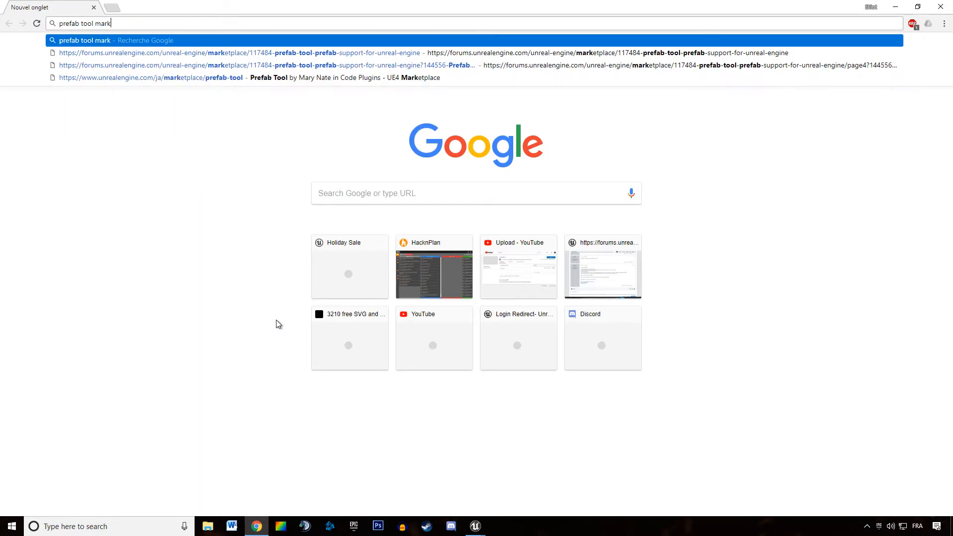
pyautogui.press('Return')
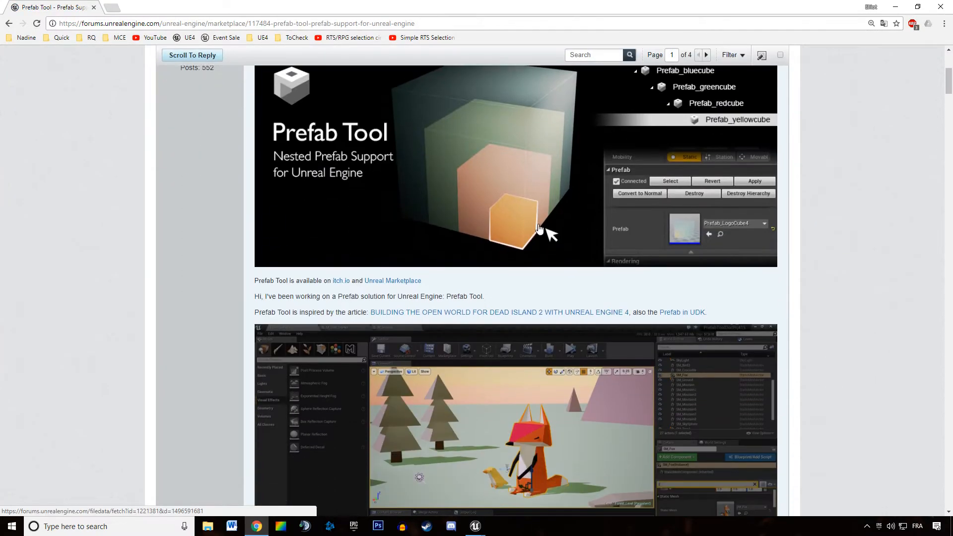
pyautogui.scroll(3)
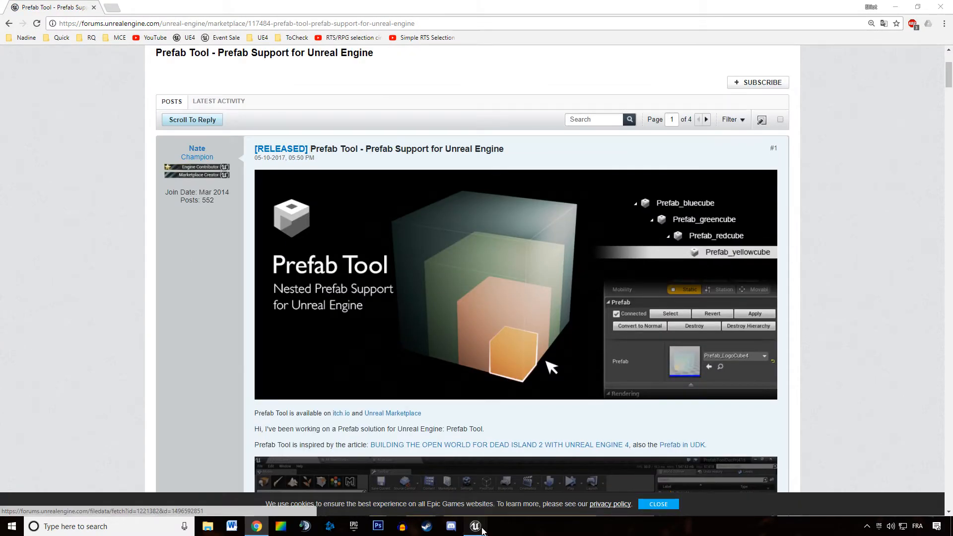
pyautogui.click(474, 526)
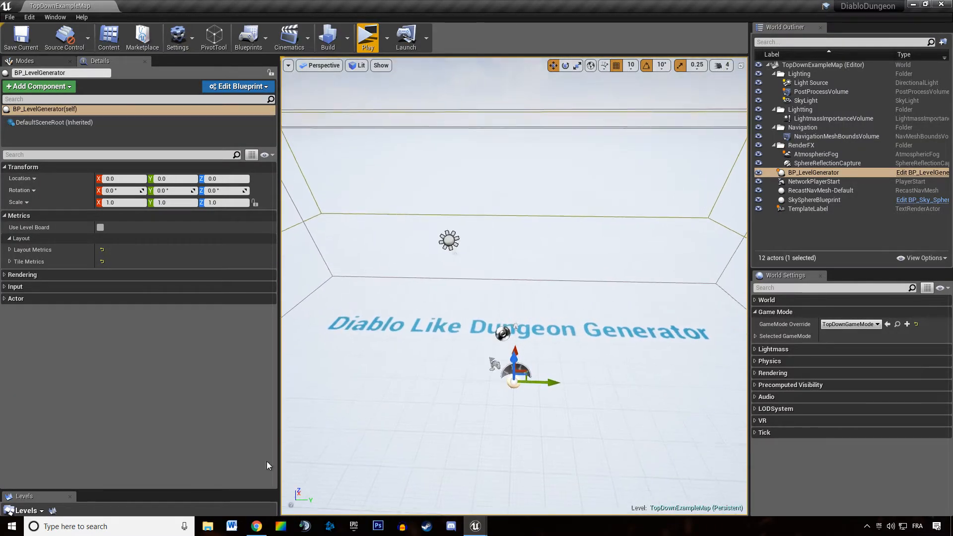
pyautogui.click(256, 526)
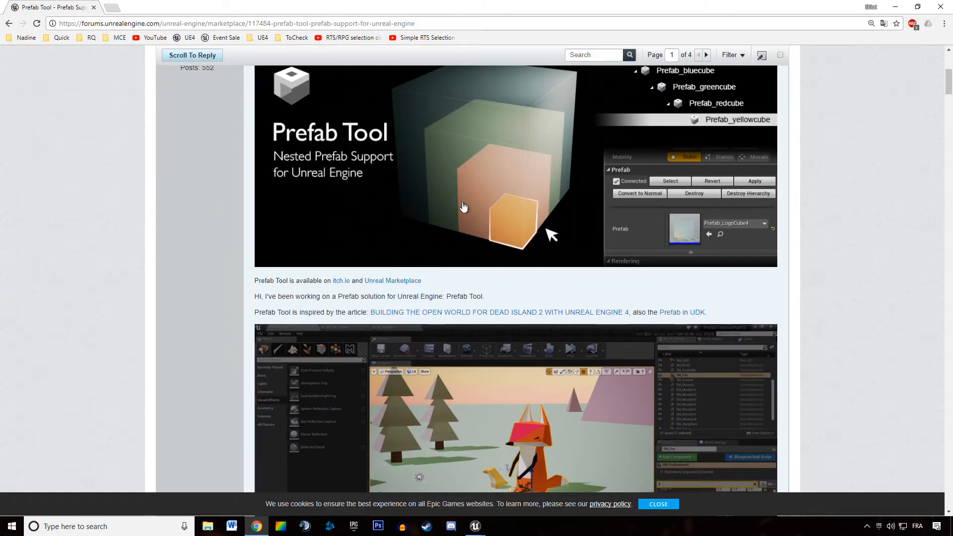
pyautogui.scroll(-3)
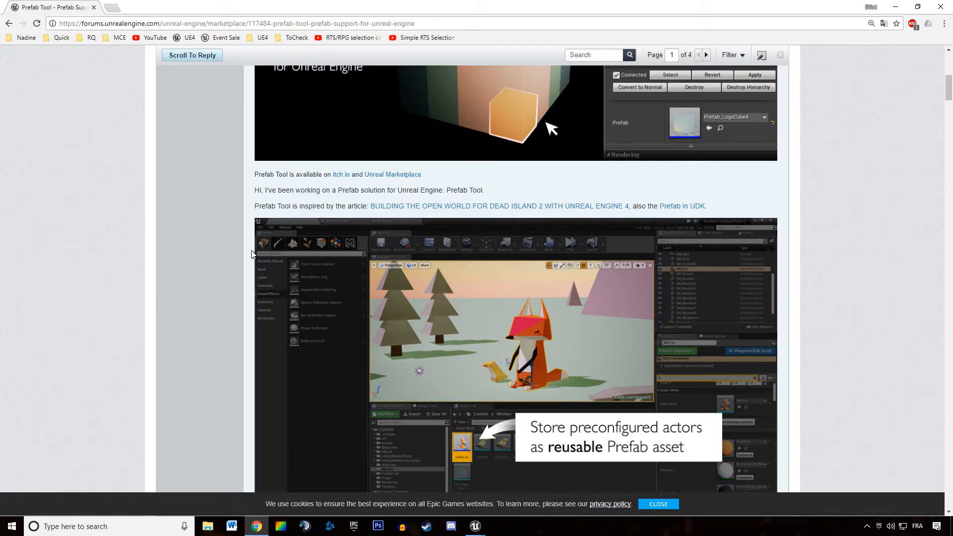
pyautogui.scroll(-3)
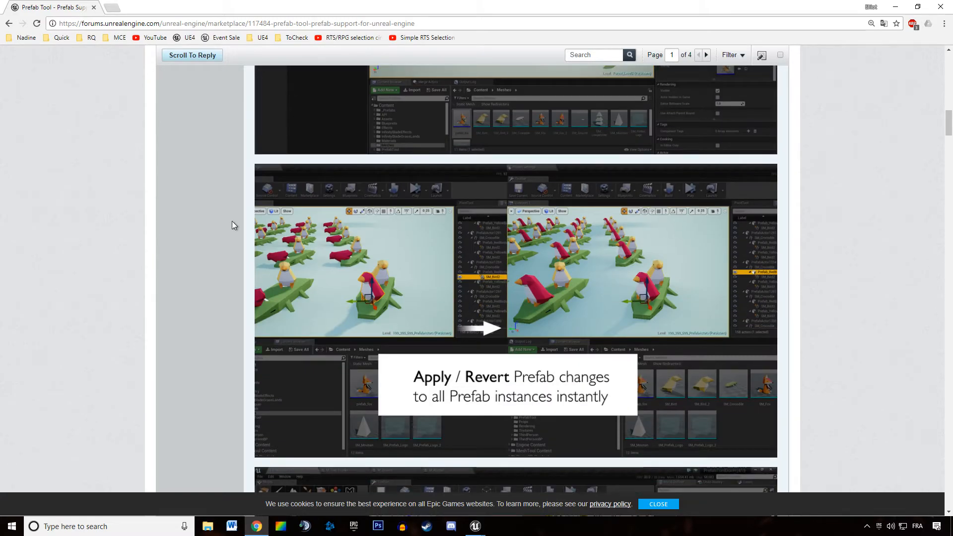
pyautogui.scroll(3)
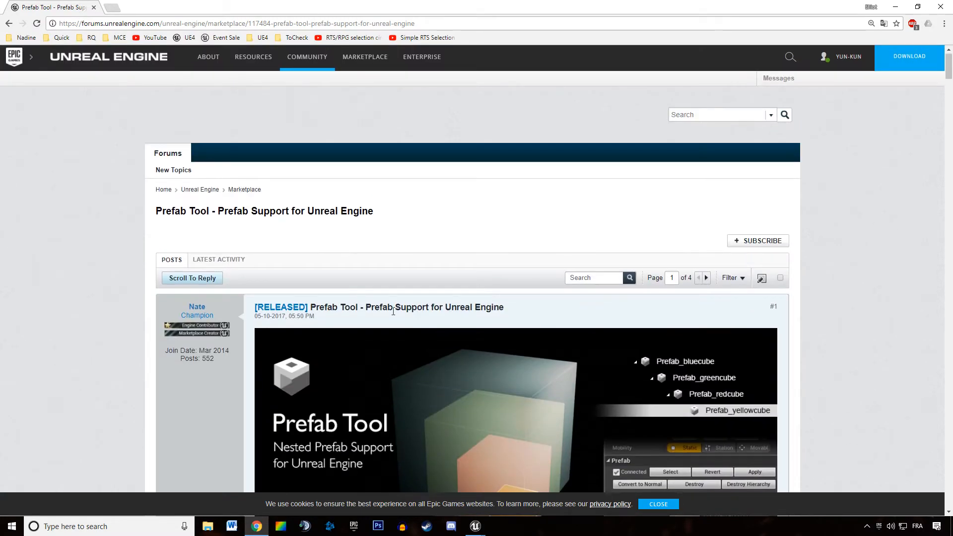
pyautogui.scroll(-3)
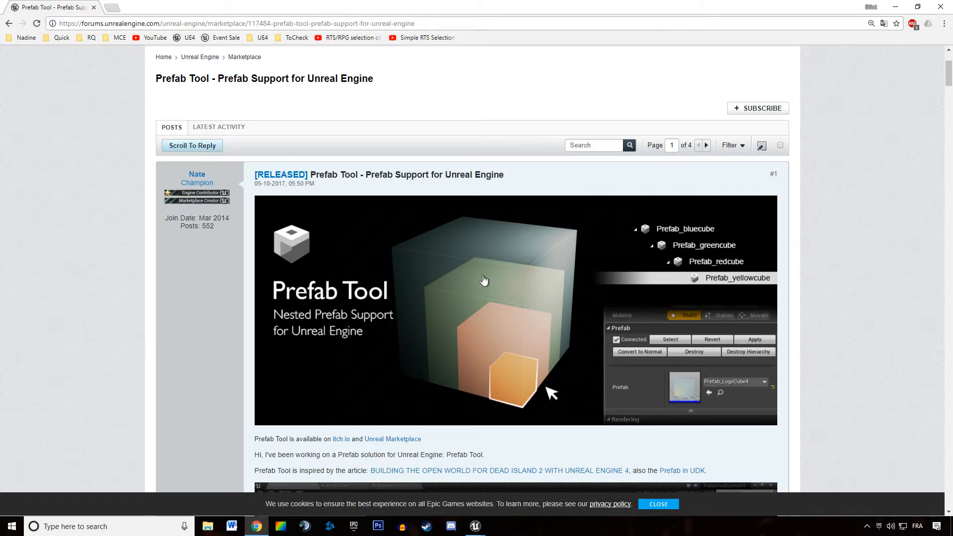
pyautogui.scroll(-3)
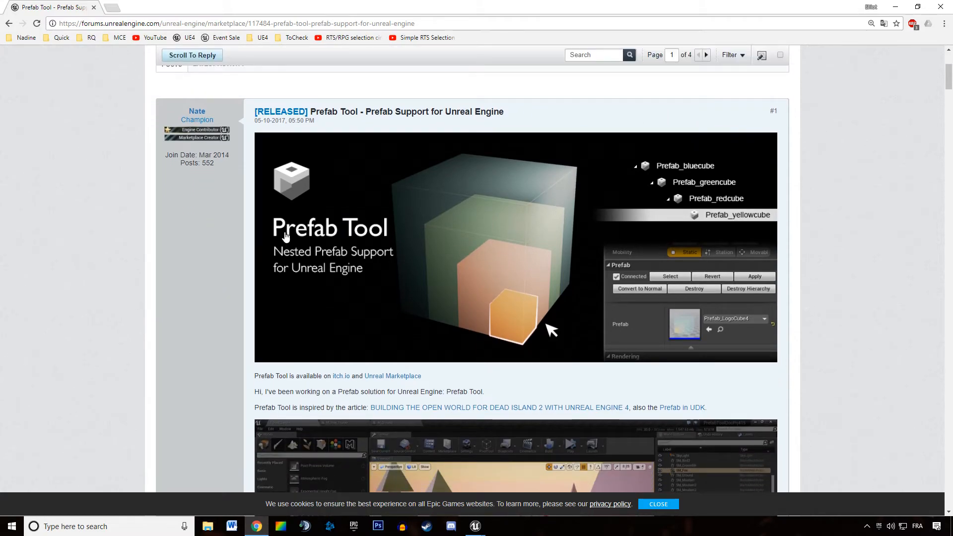
pyautogui.scroll(3)
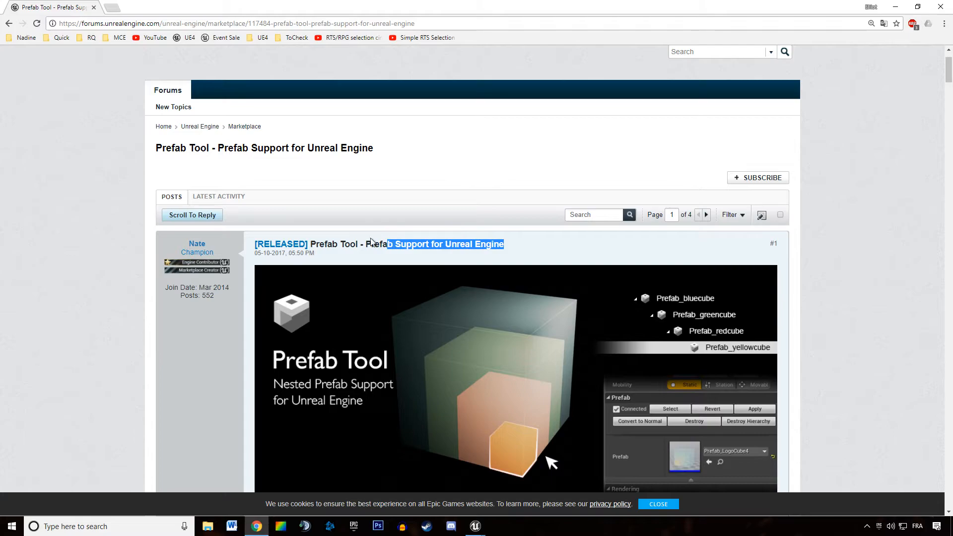
pyautogui.scroll(-3)
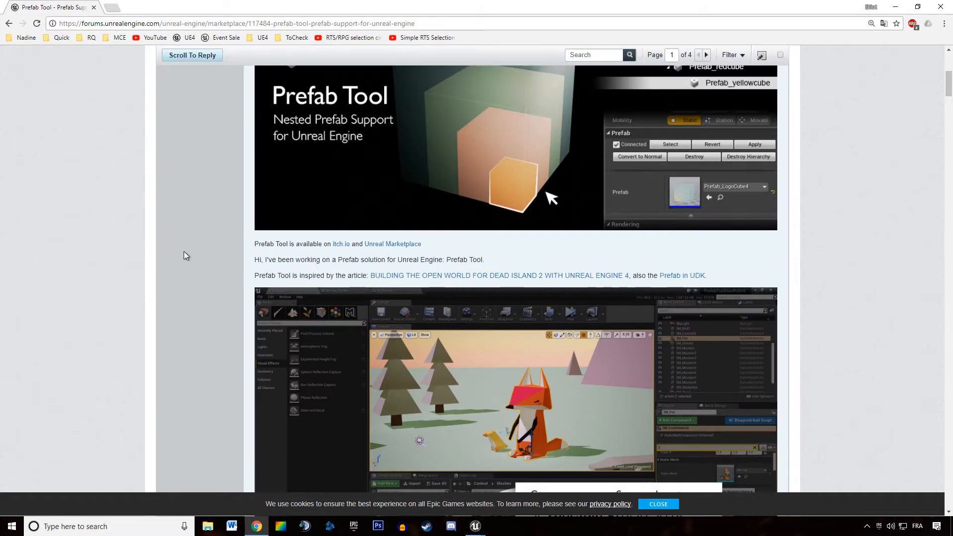
pyautogui.scroll(3)
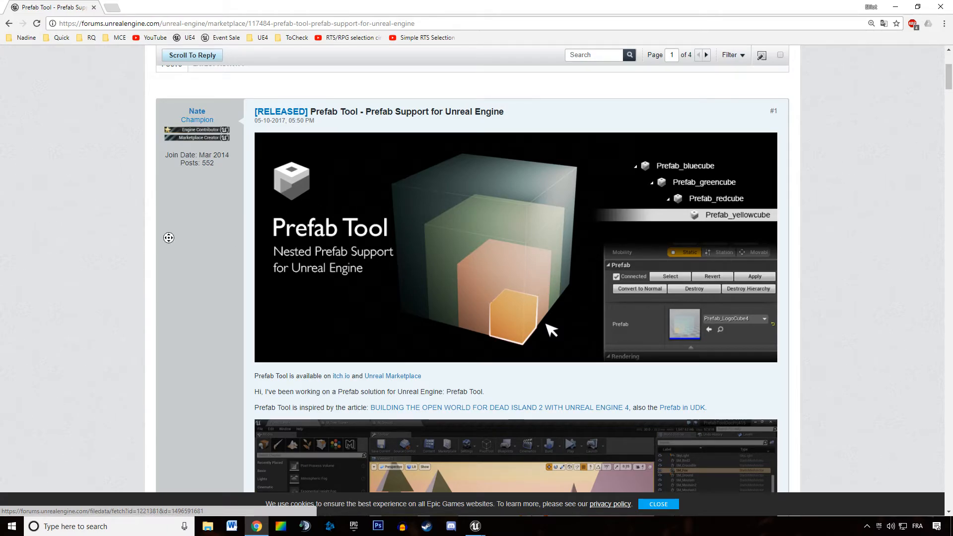
pyautogui.scroll(-3)
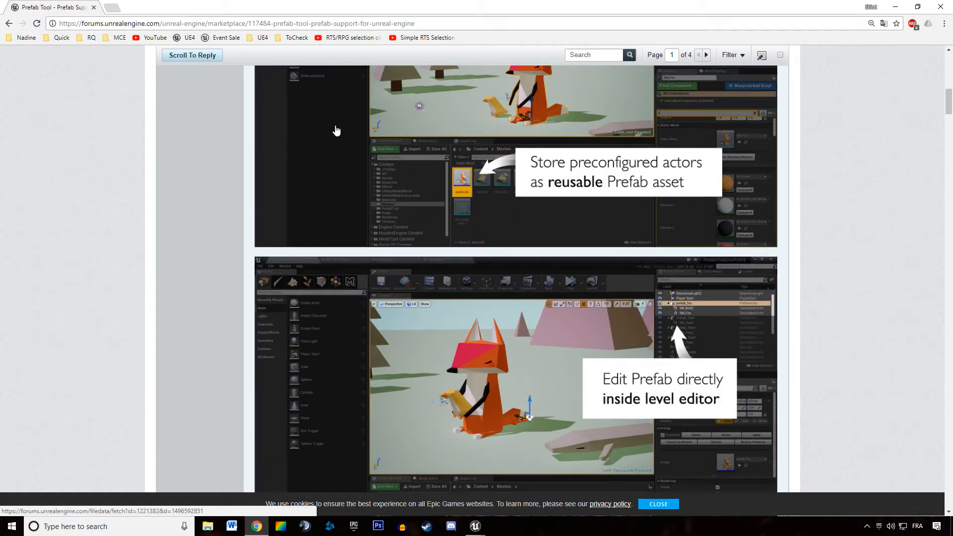
pyautogui.scroll(3)
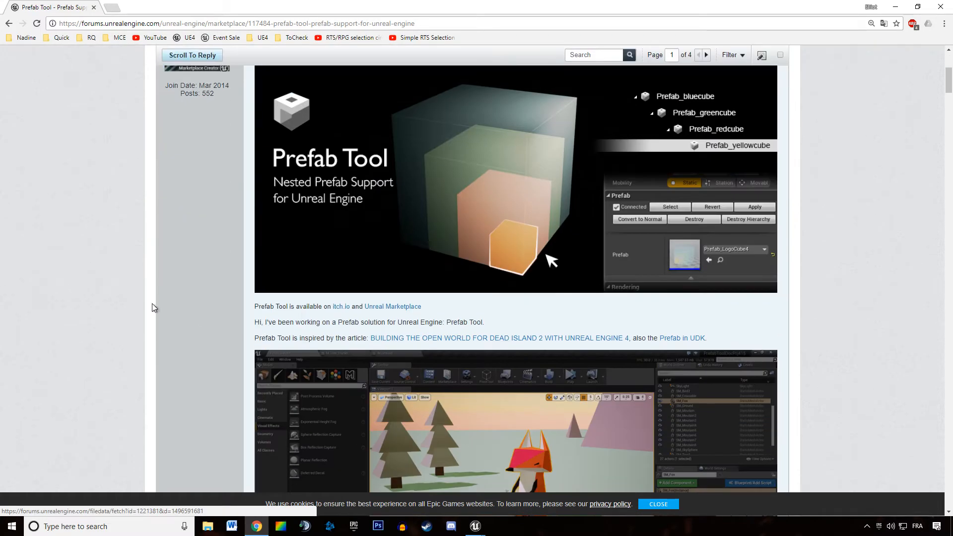
pyautogui.scroll(3)
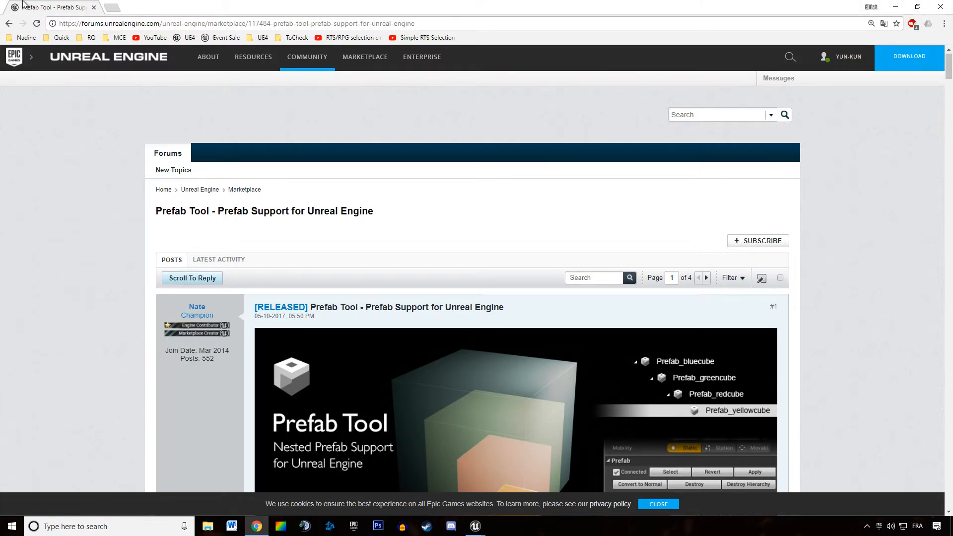
pyautogui.click(473, 526)
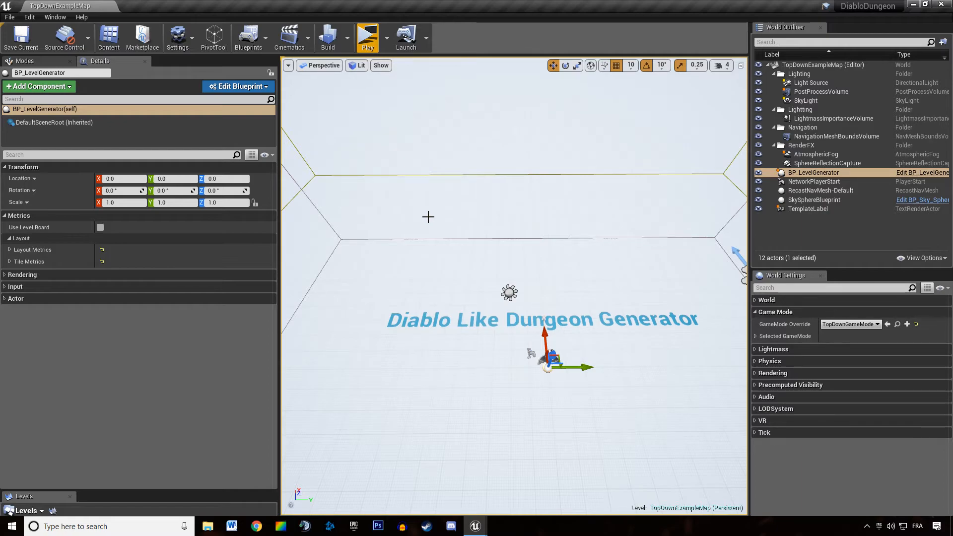
pyautogui.moveTo(434, 270)
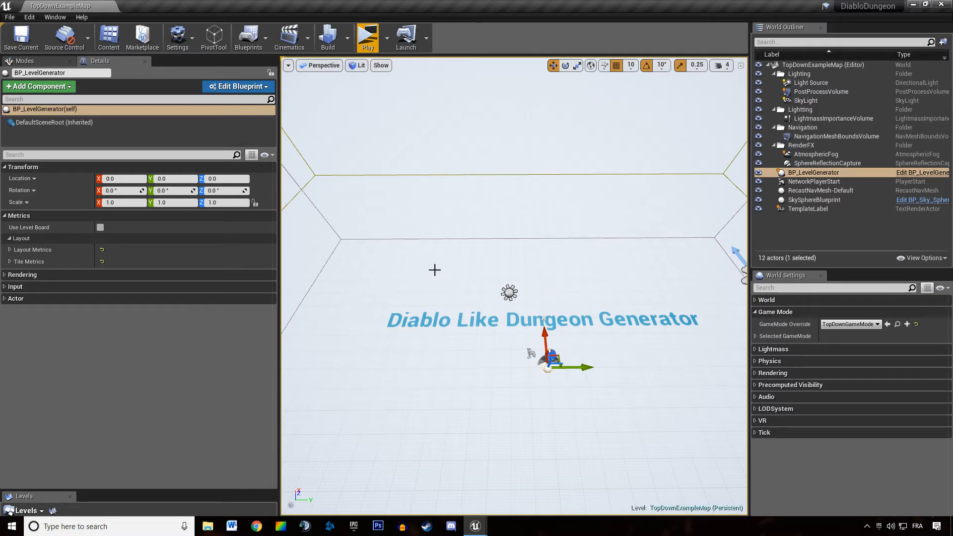
pyautogui.moveTo(451, 253)
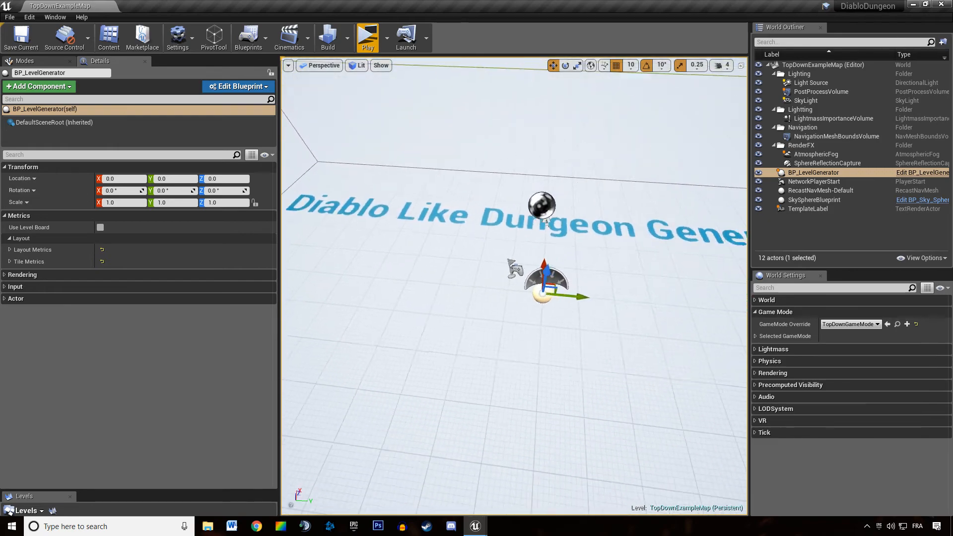
pyautogui.scroll(-3)
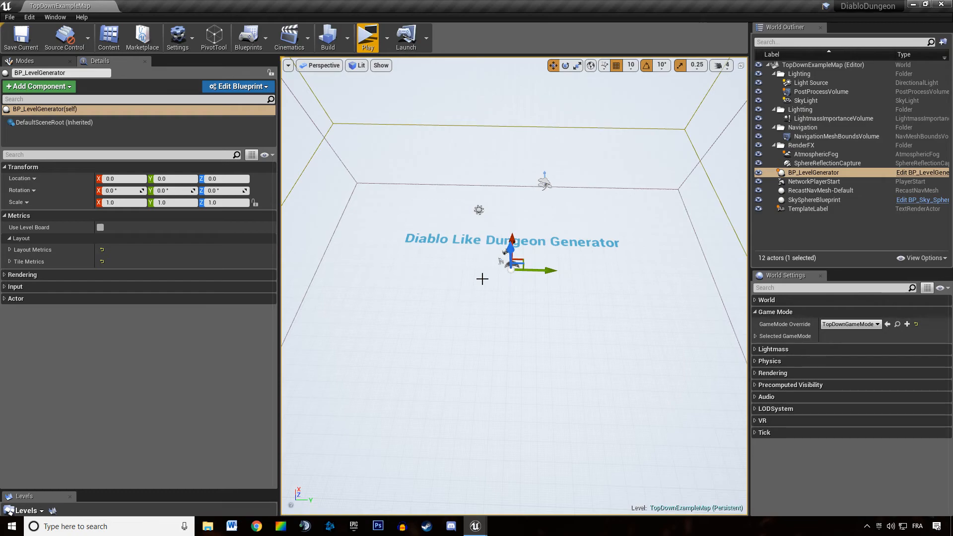
pyautogui.moveTo(493, 245)
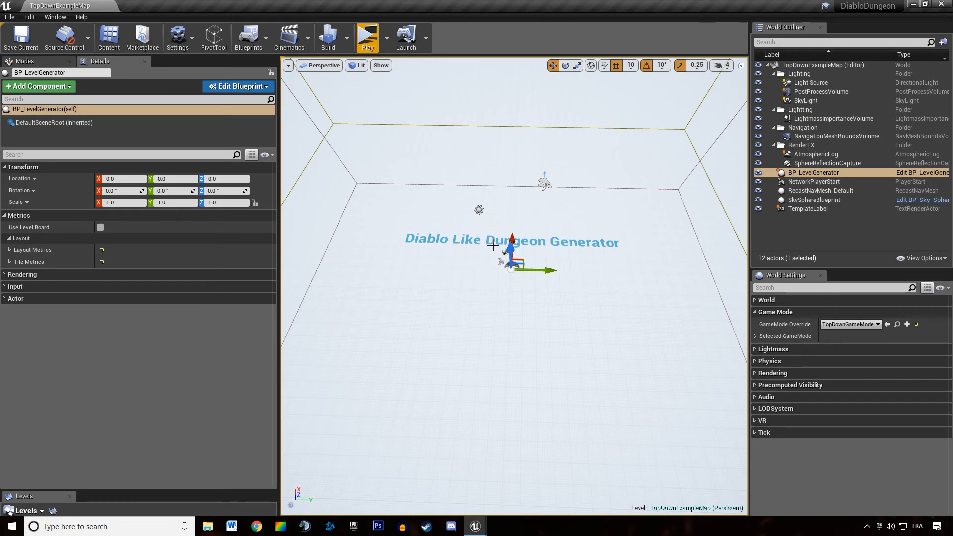